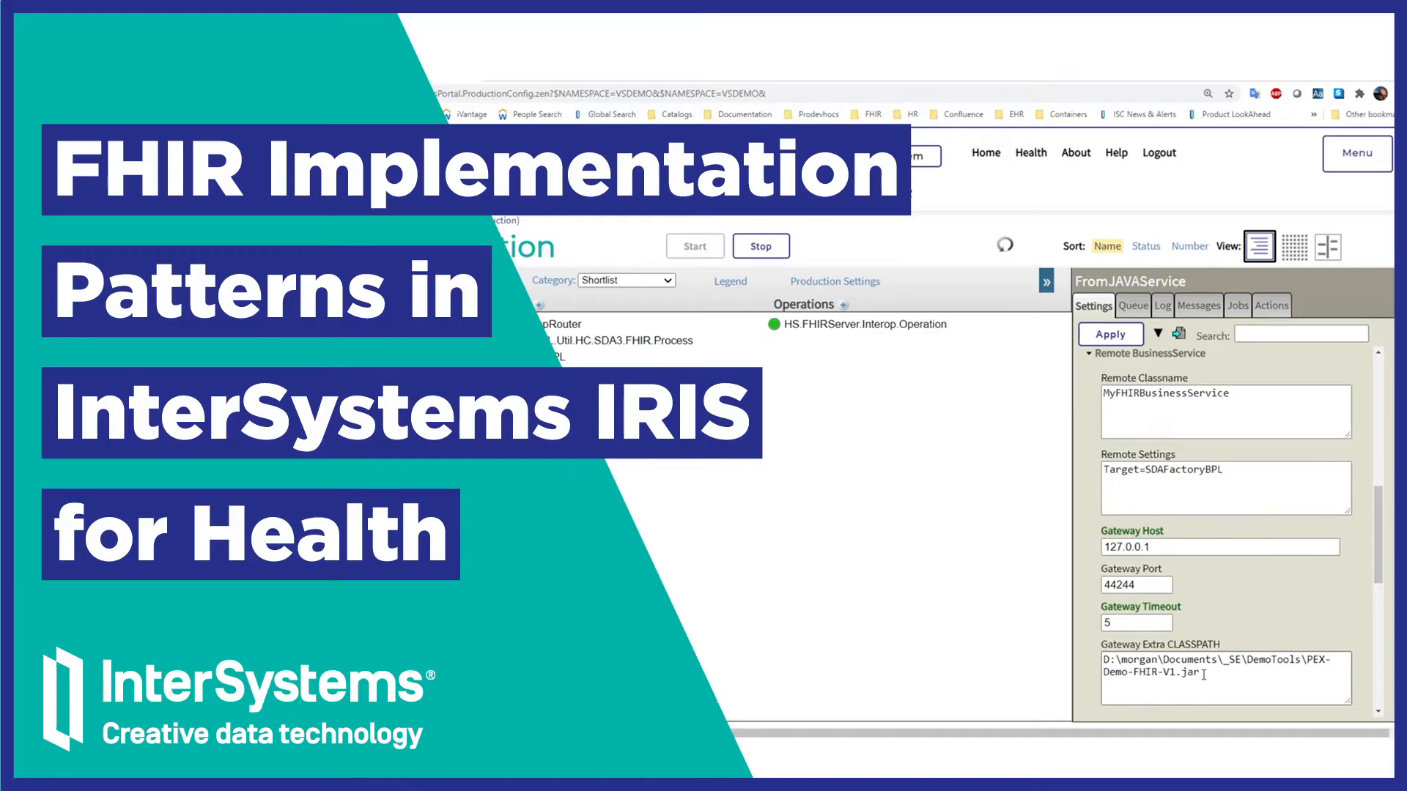
Step: Display the HS.FHIRServer.Interop.Service business service settings in the FHIR production
left_click(115, 348)
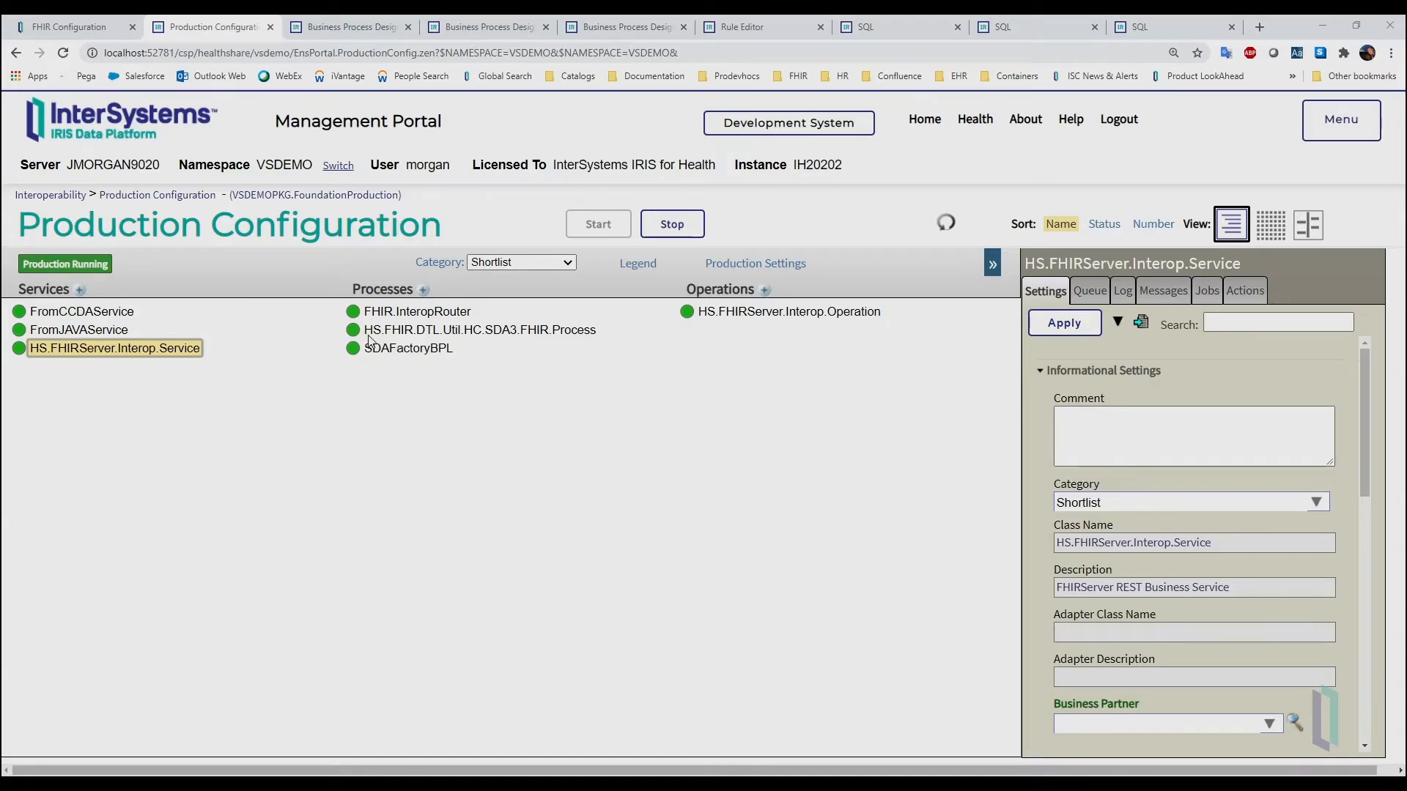
Step: Show FHIR.InteropRouter's connections, then display the HS.FHIRServer.Interop.Operation settings
left_click(416, 312)
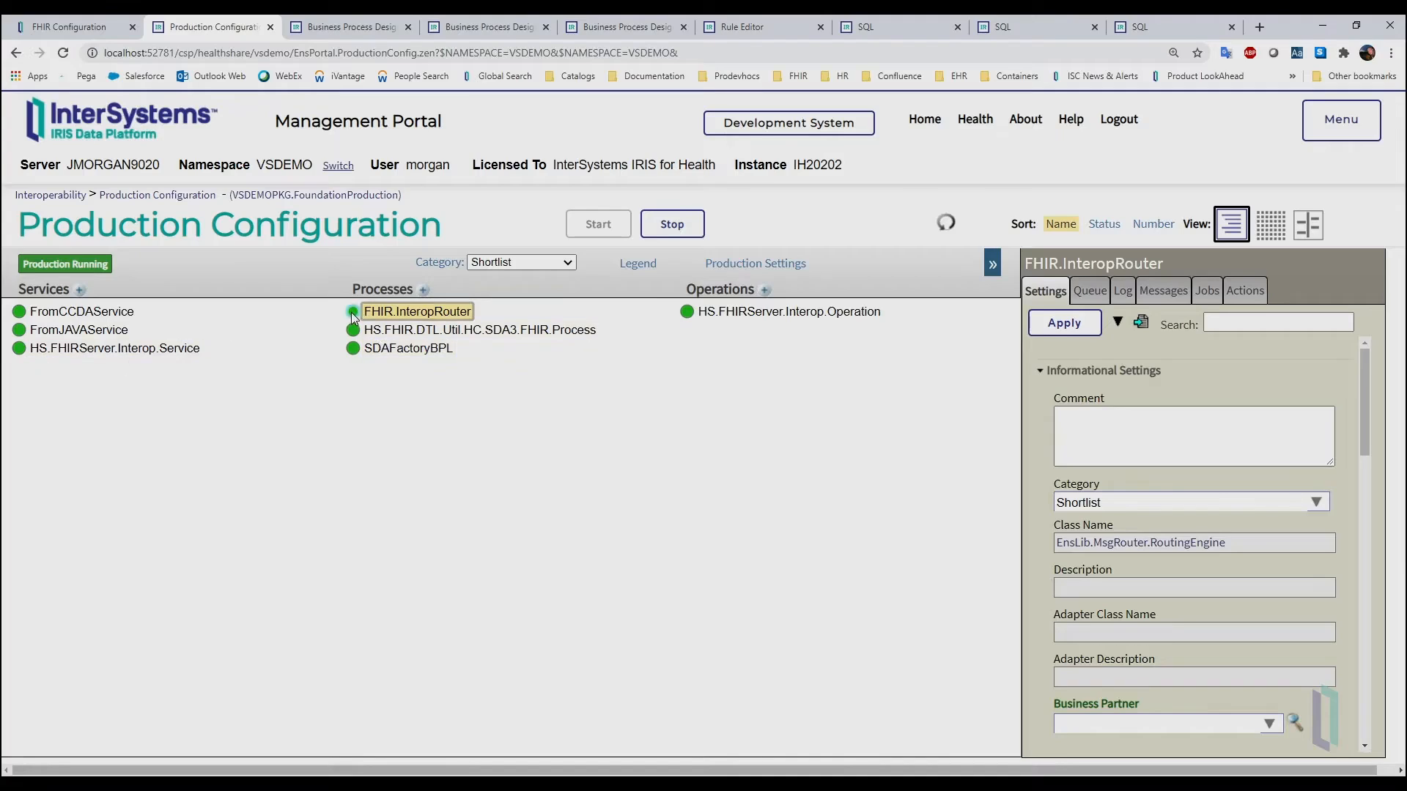
left_click(416, 311)
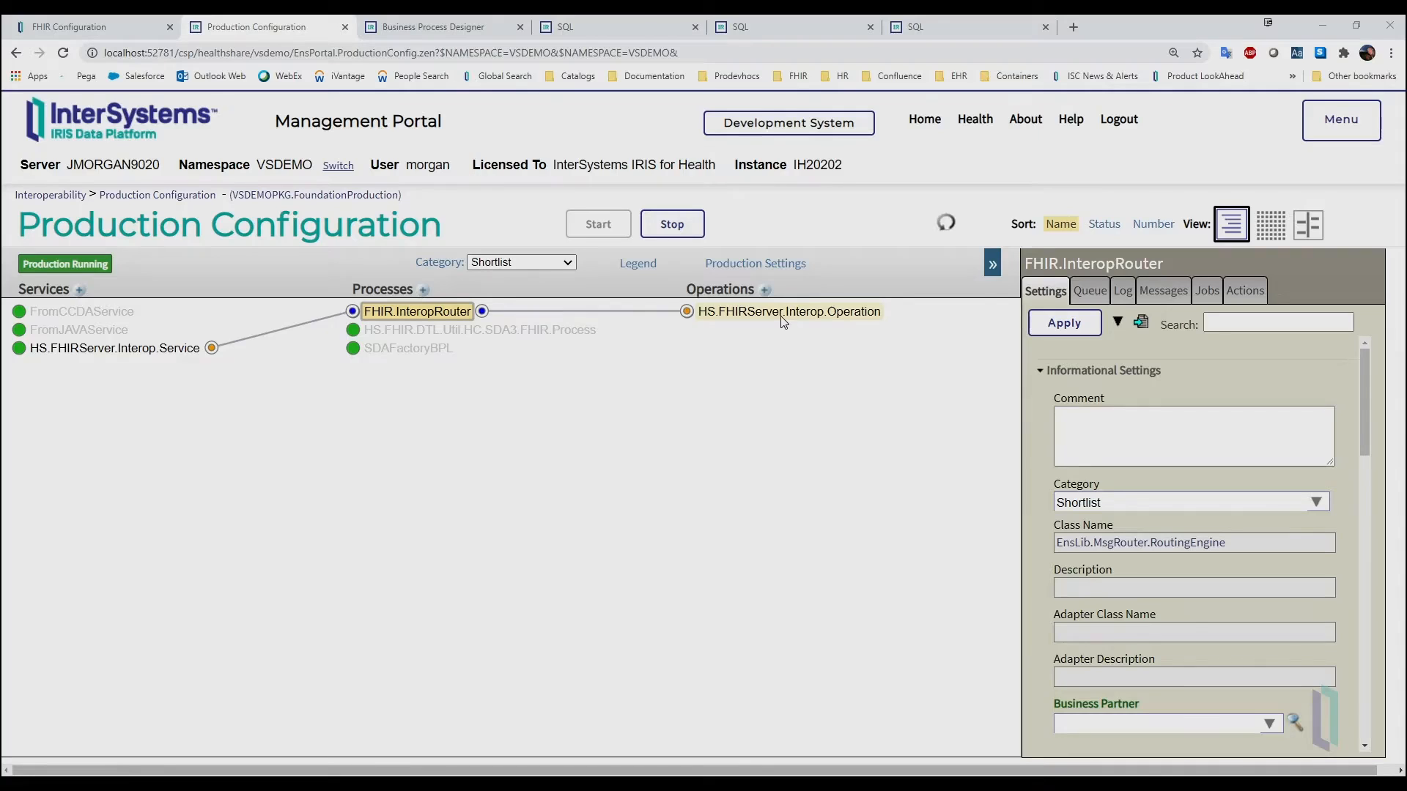
left_click(787, 312)
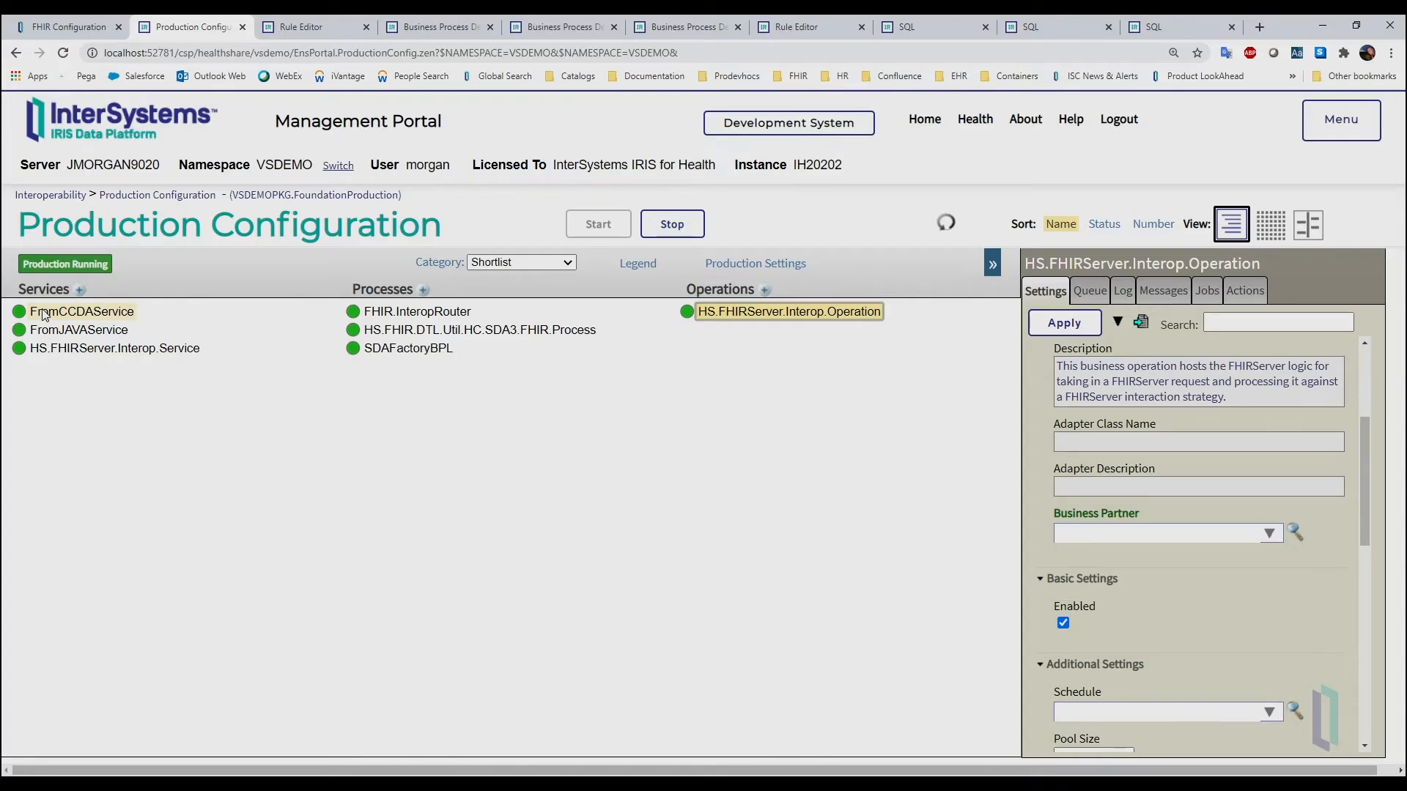
Step: Show FromCCDAService settings, scrolled to its Description and Adapter Class Name
left_click(82, 311)
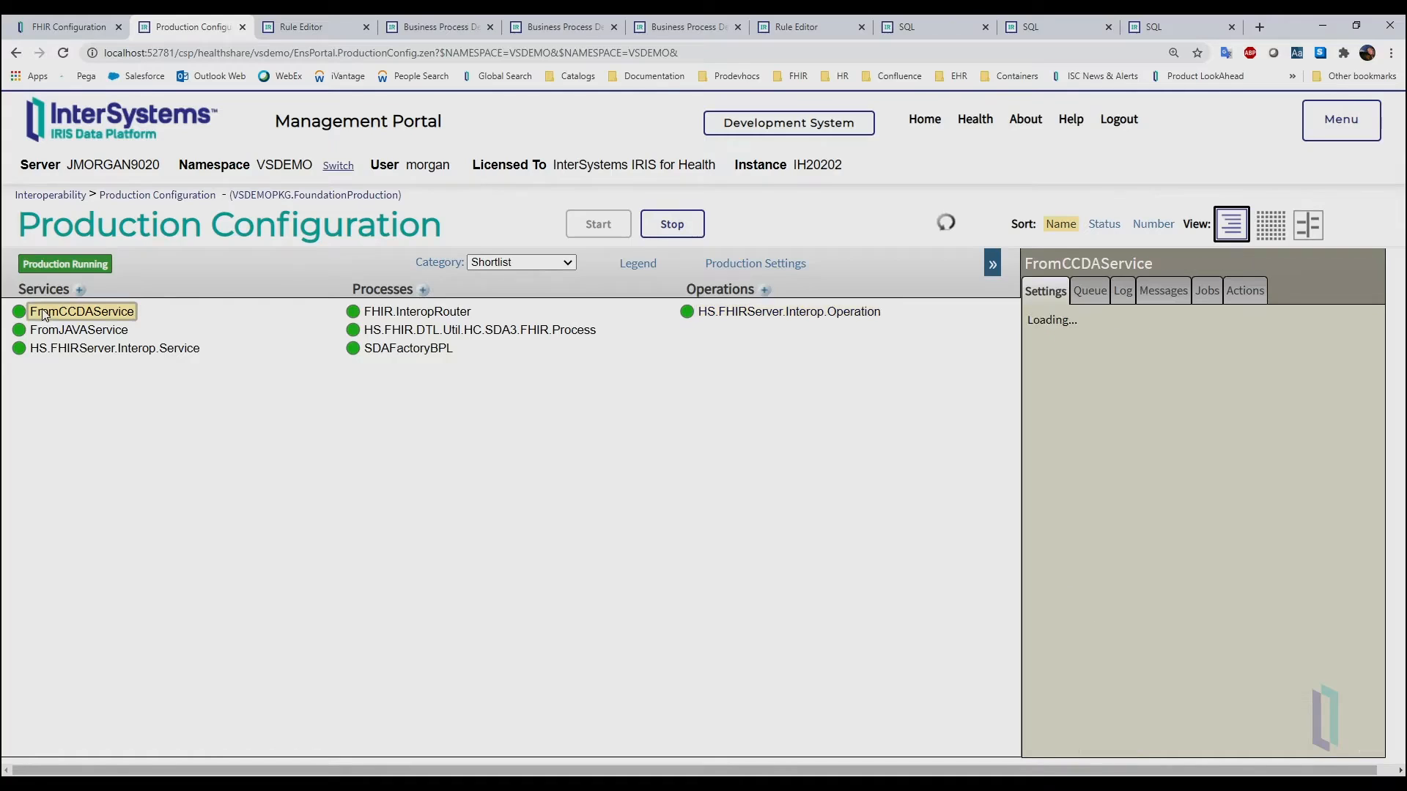
left_click(82, 311)
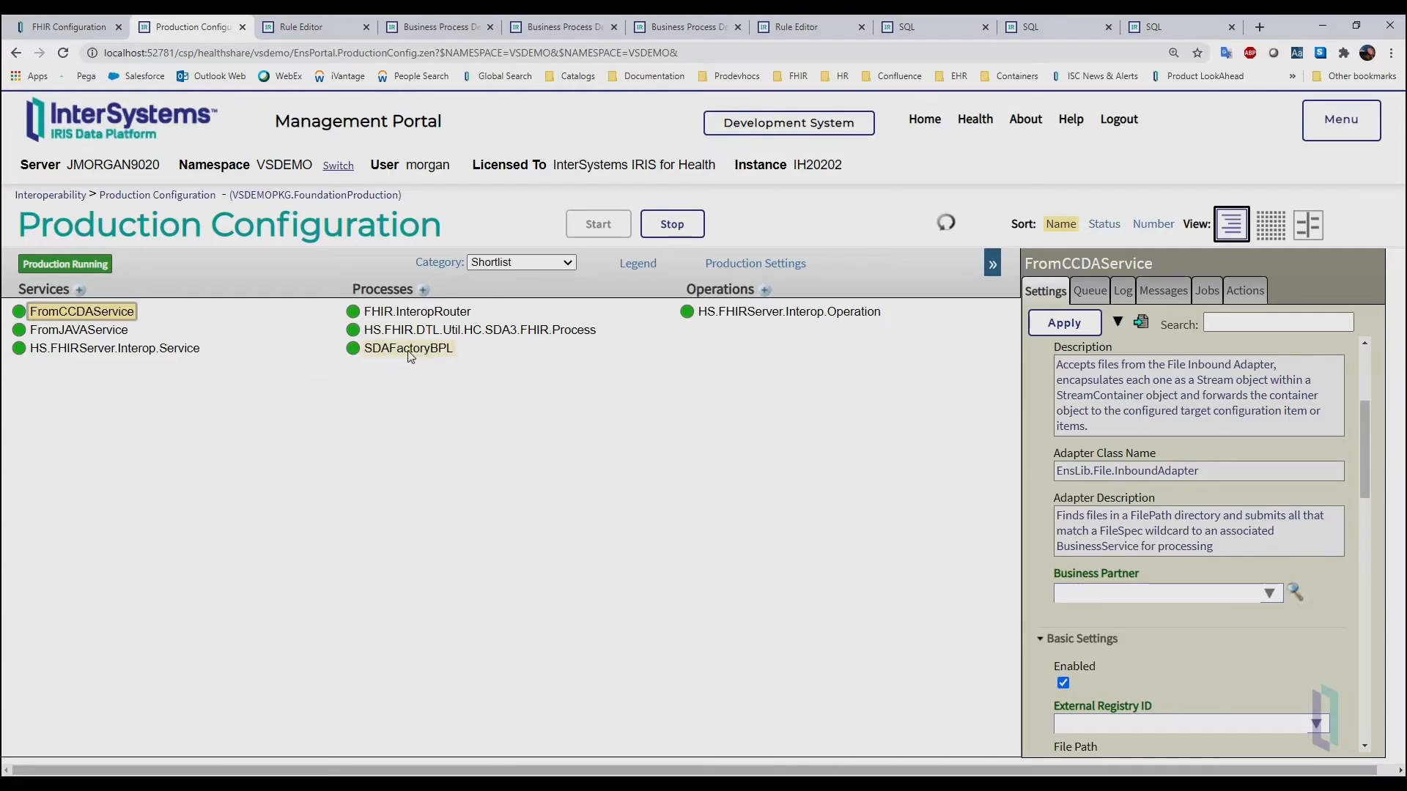
mouse_move(404, 355)
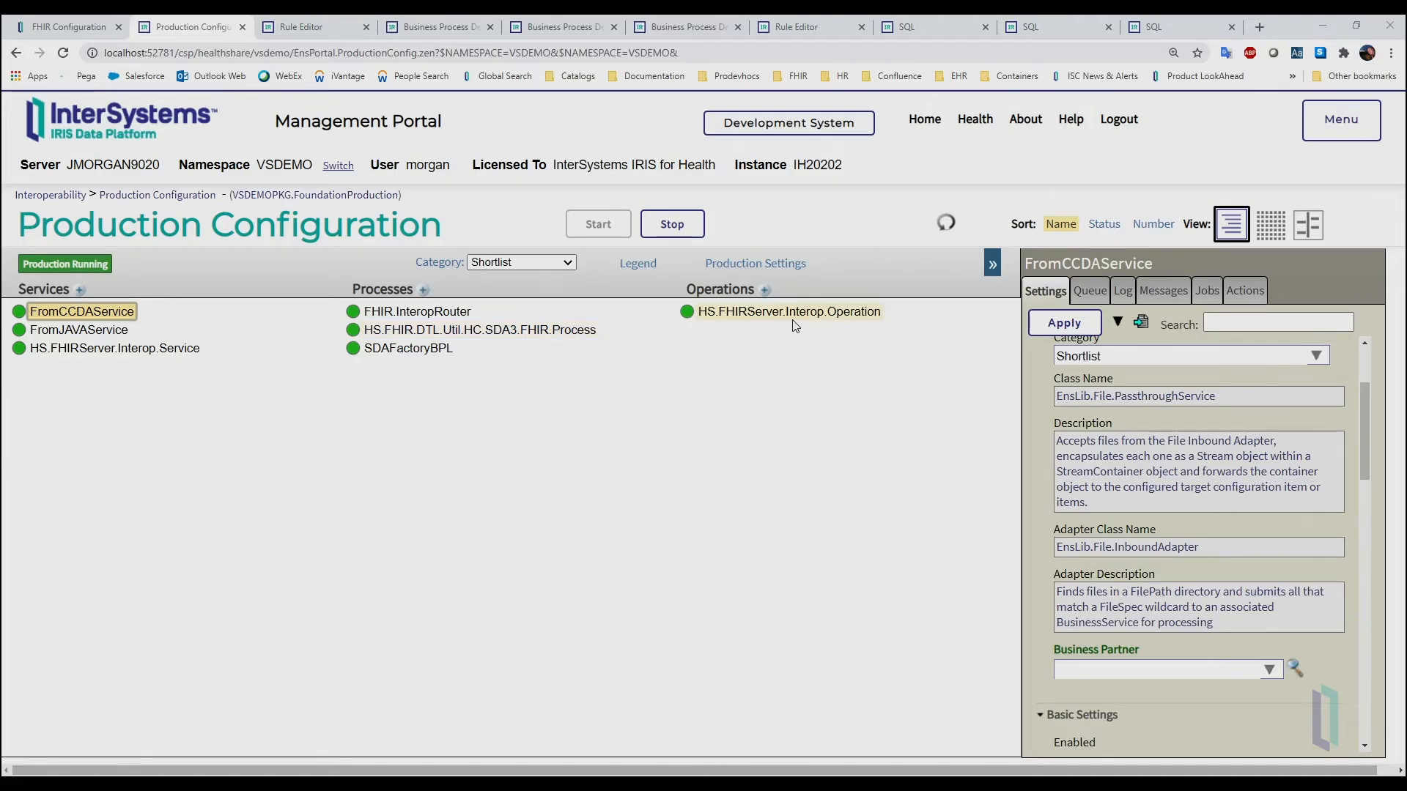
mouse_move(842, 319)
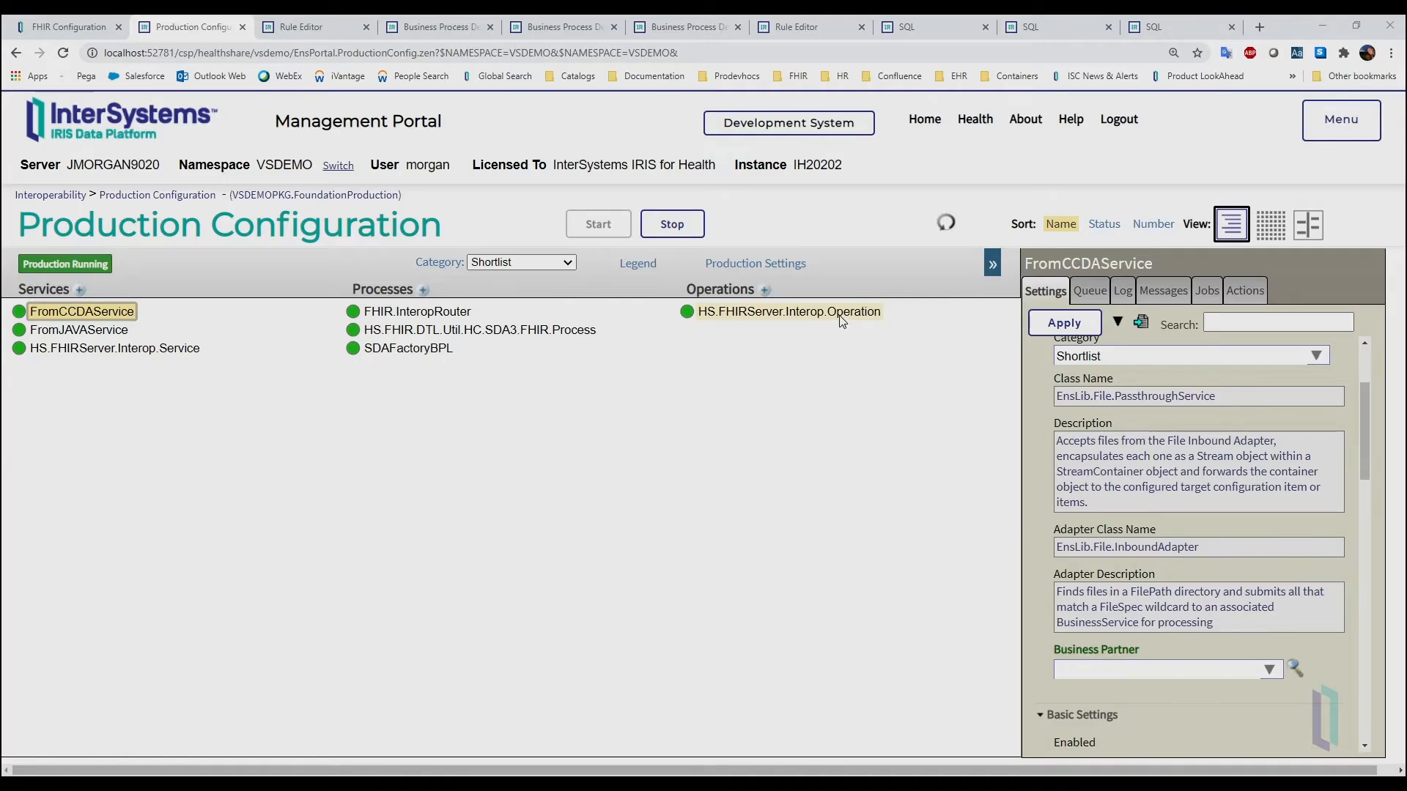
scroll("down", 3)
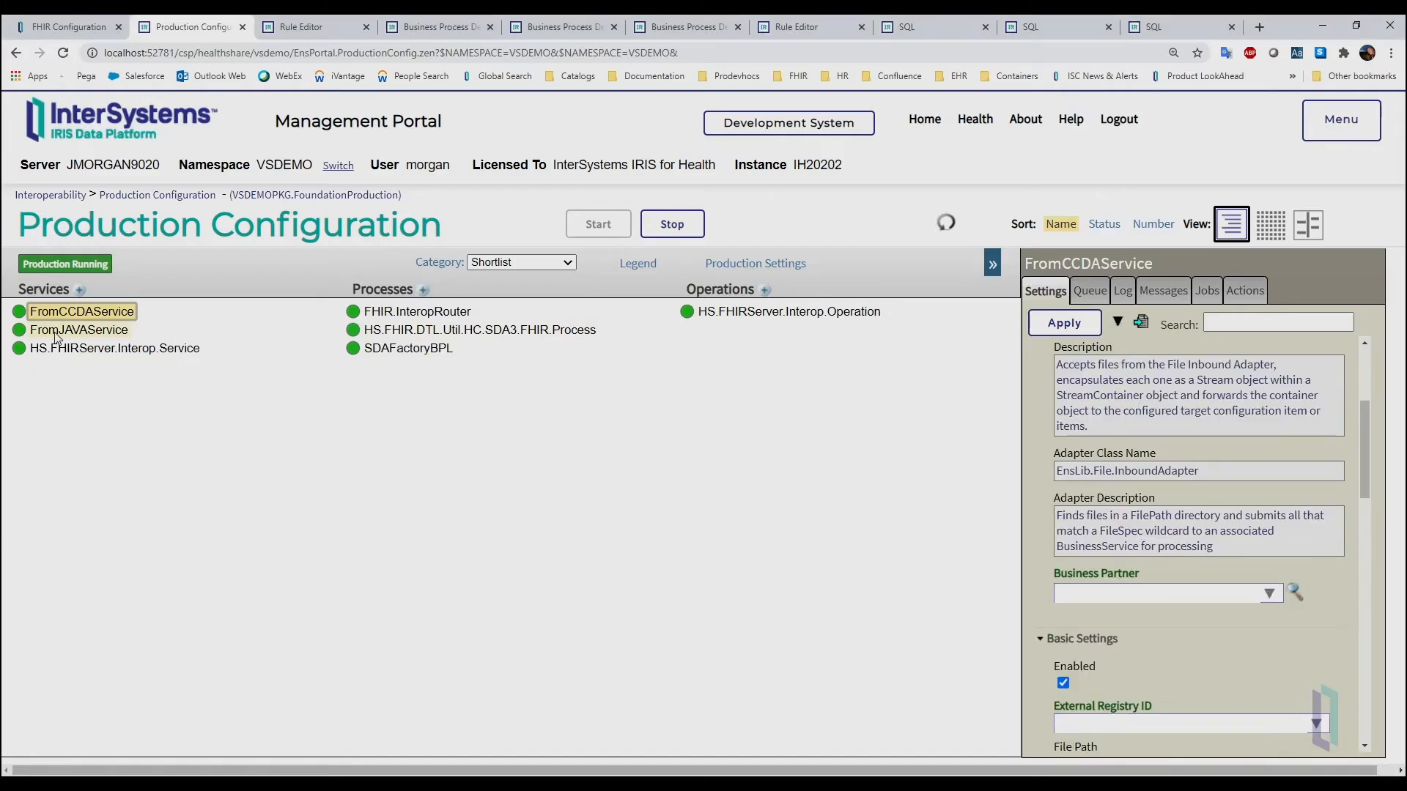
Step: Load FromJAVAService's Settings tab with its PEX business service class and inbound adapter
left_click(78, 330)
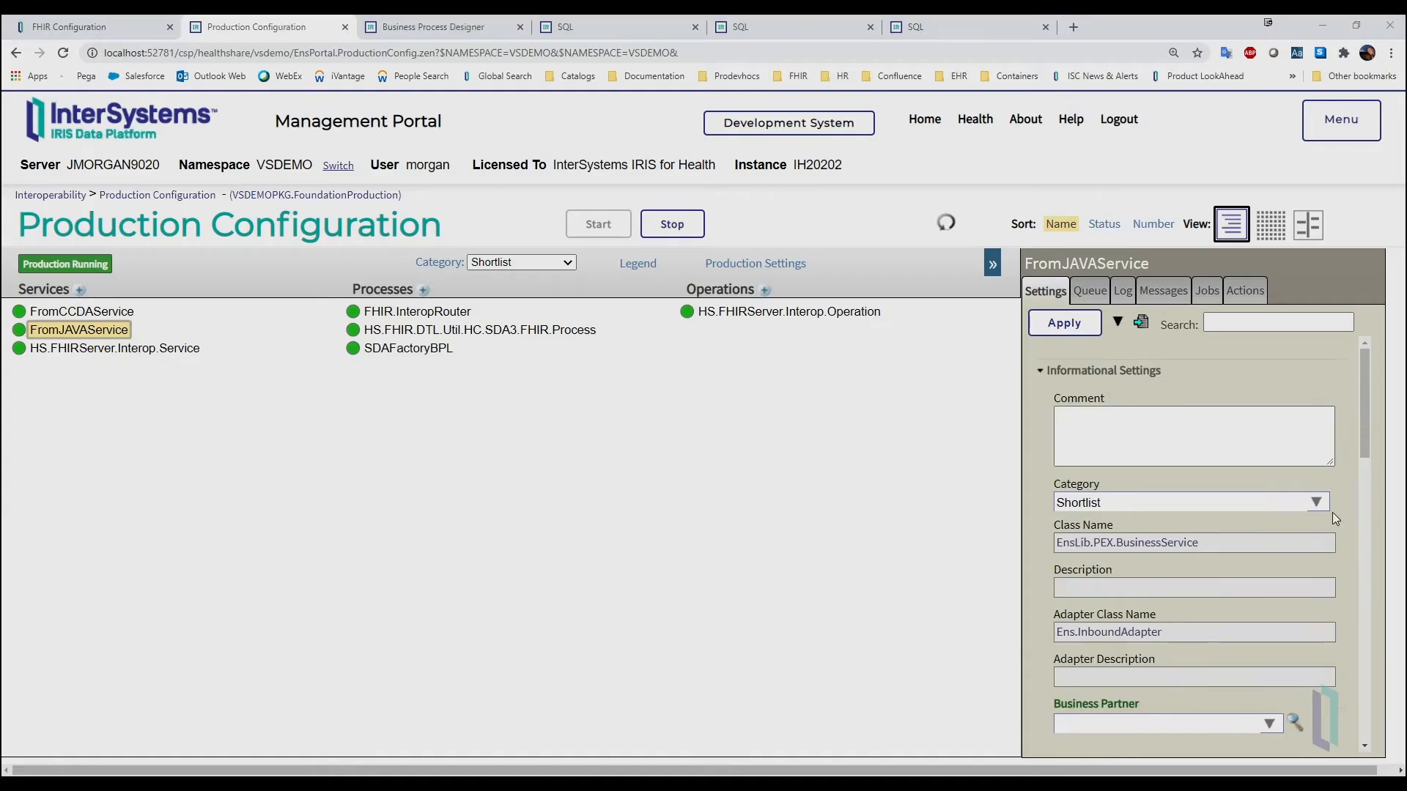
double_click(1171, 543)
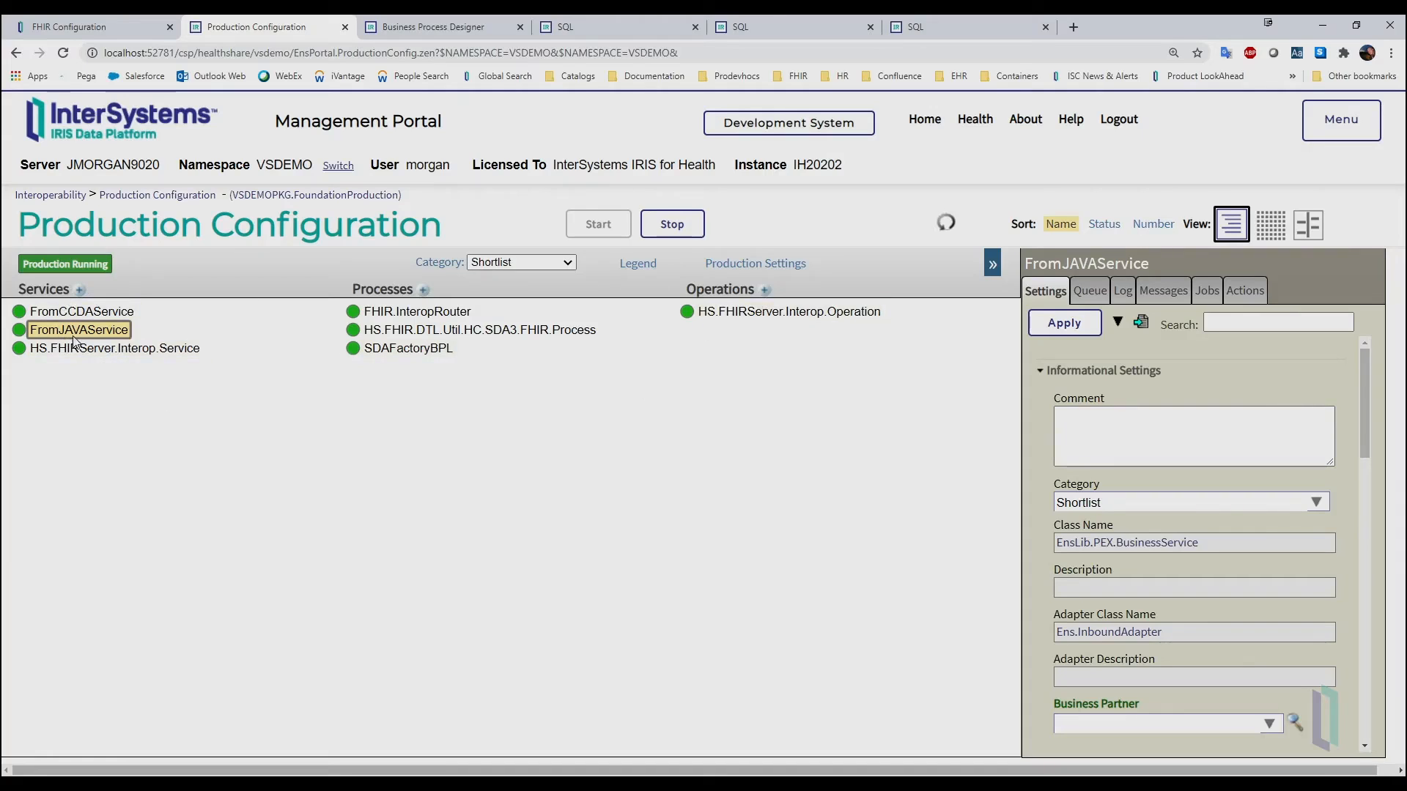
Step: Highlight the remote class, SDAFactoryBPL target and classpath jar, then switch to VS Code
scroll("down", 3)
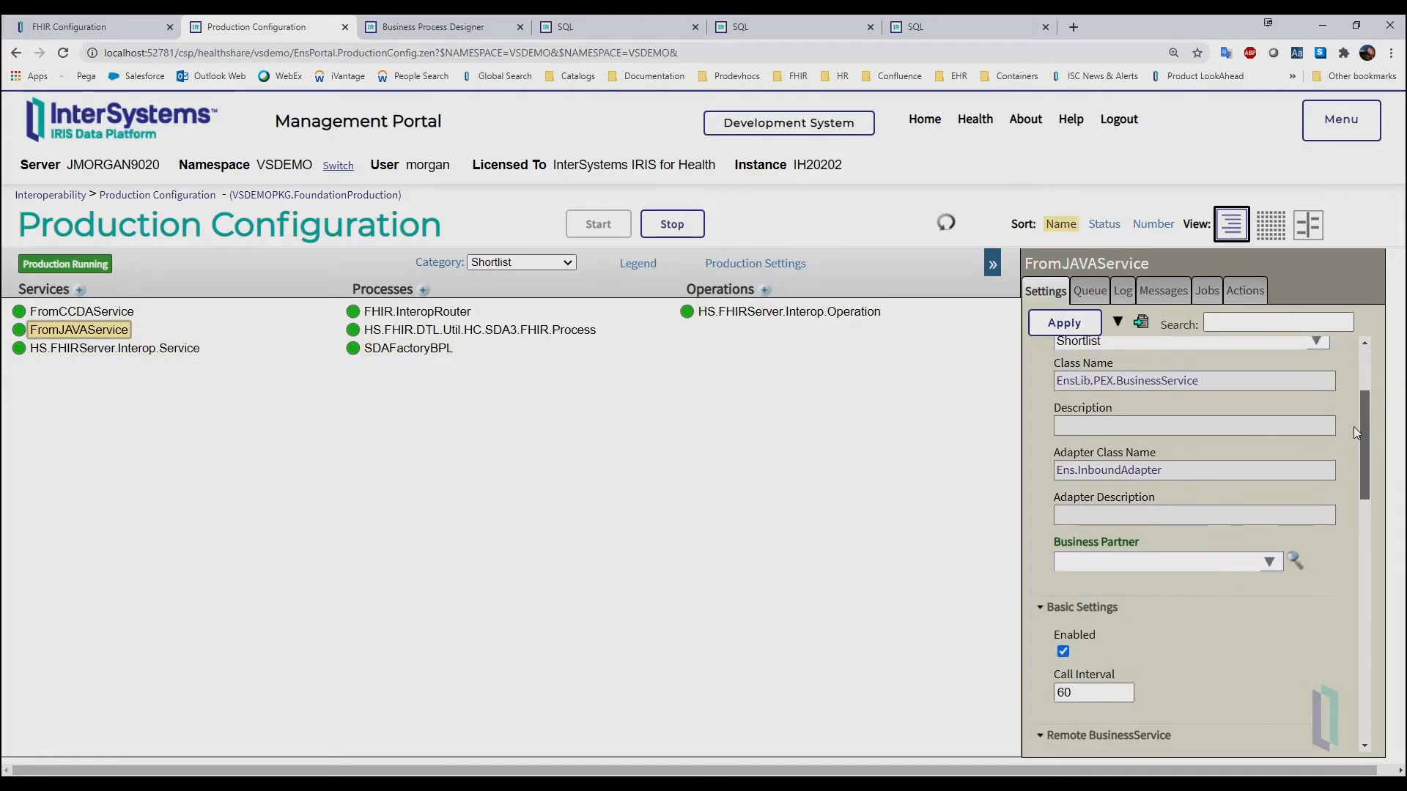
scroll("down", 3)
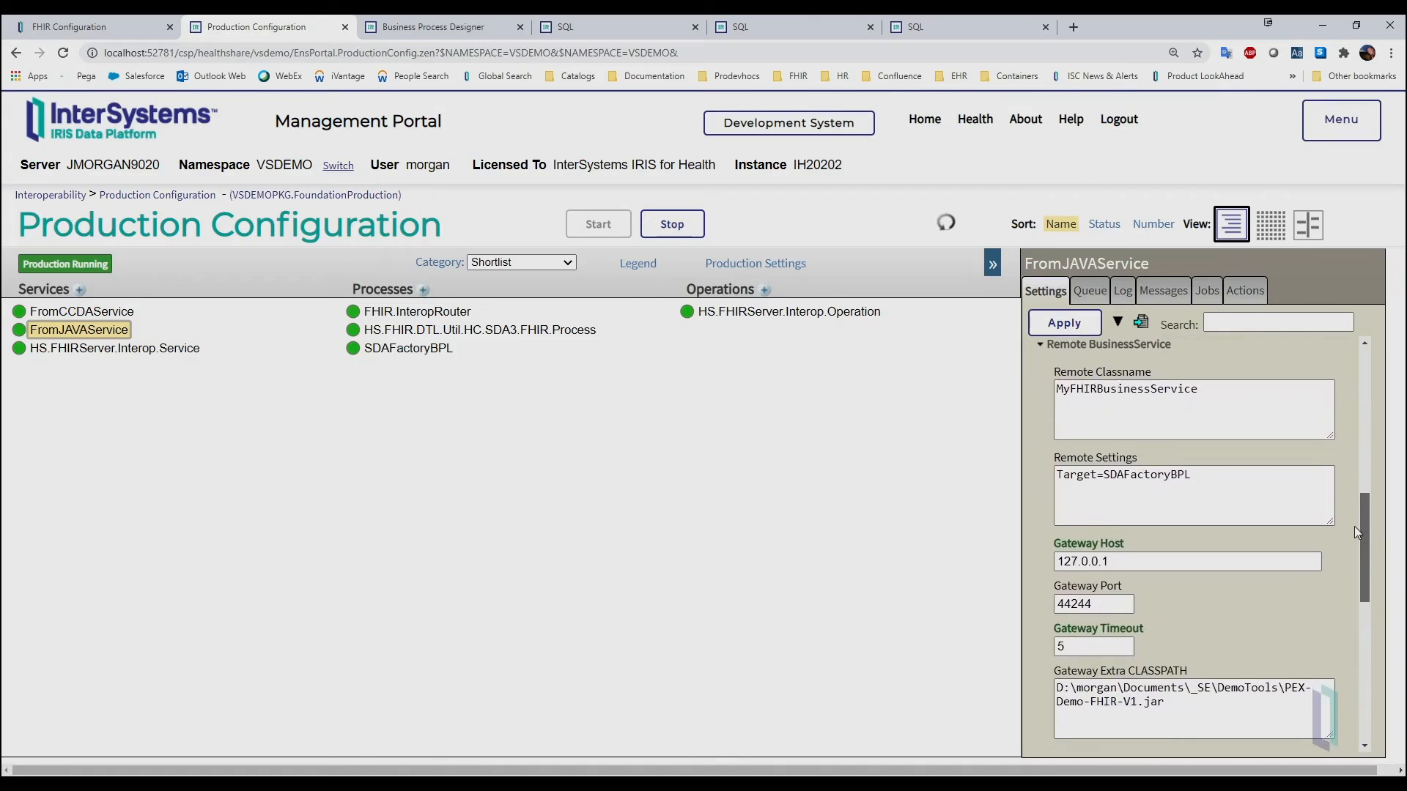
double_click(1153, 702)
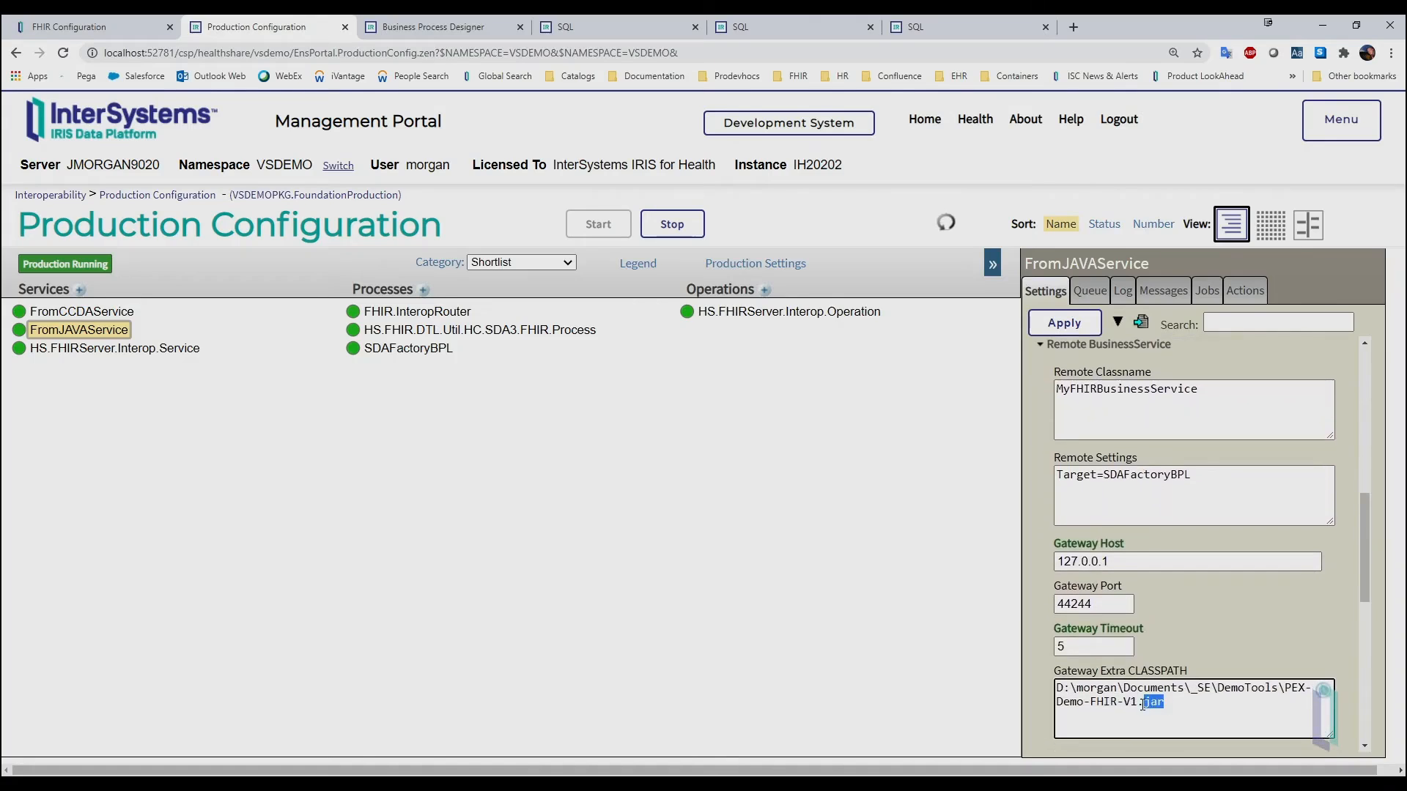
left_click(1162, 703)
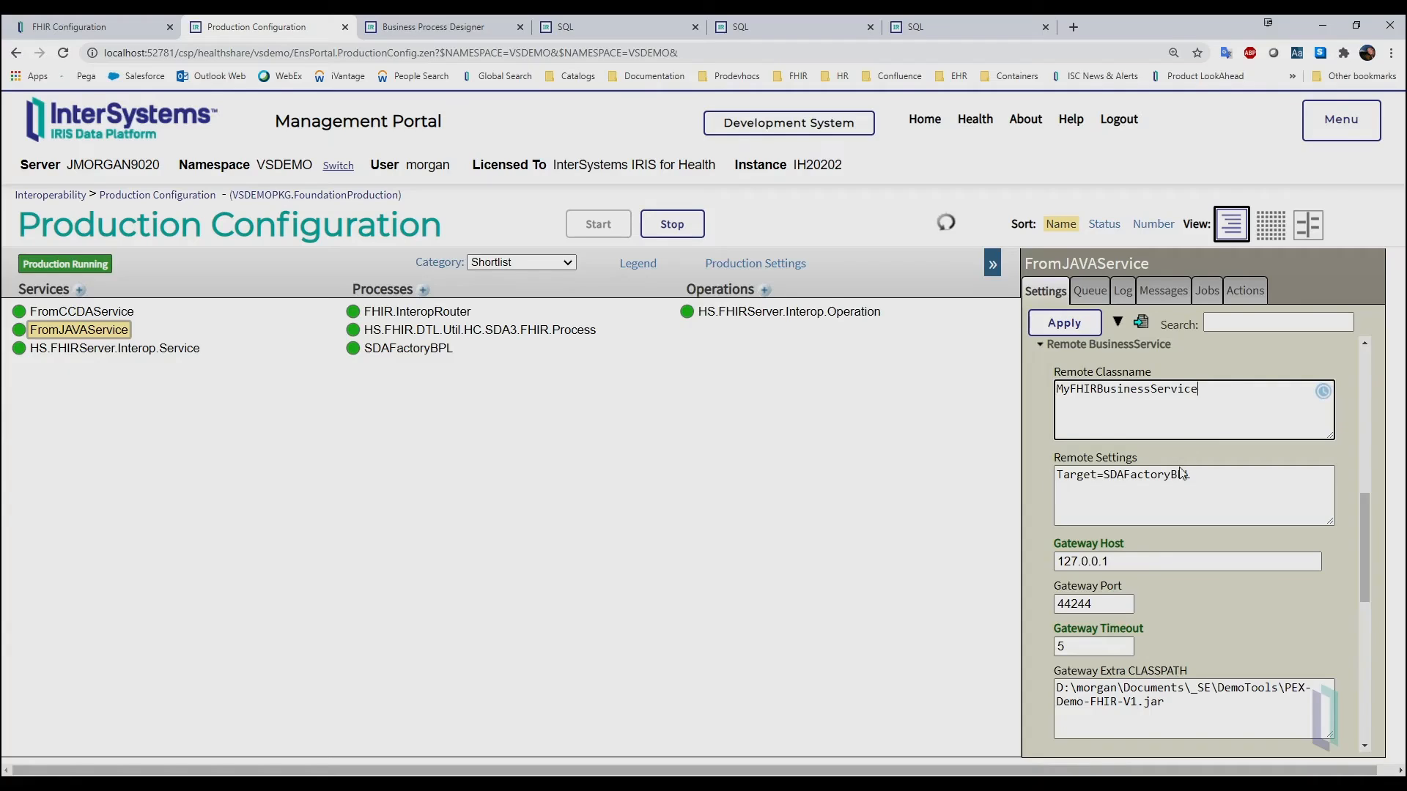
double_click(1084, 474)
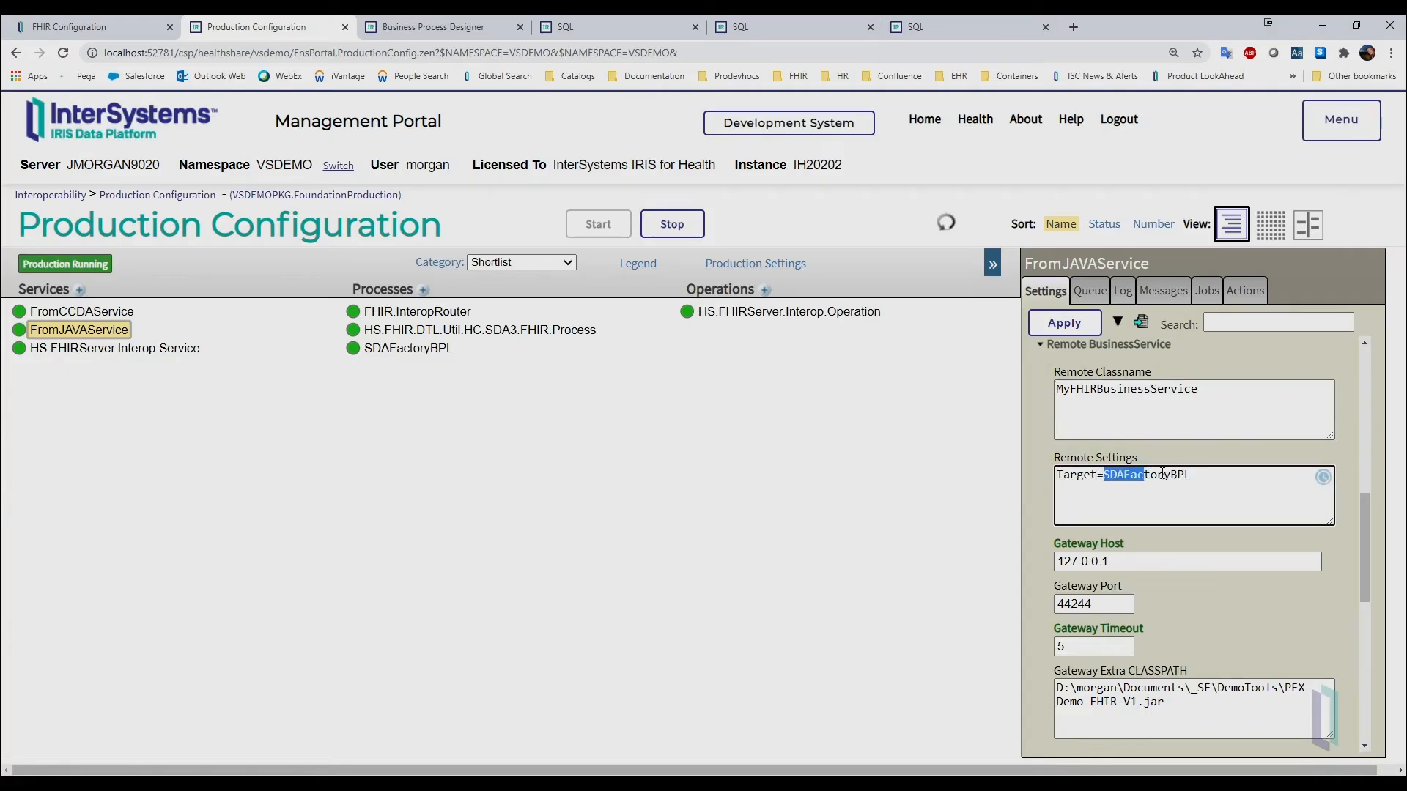
double_click(1124, 474)
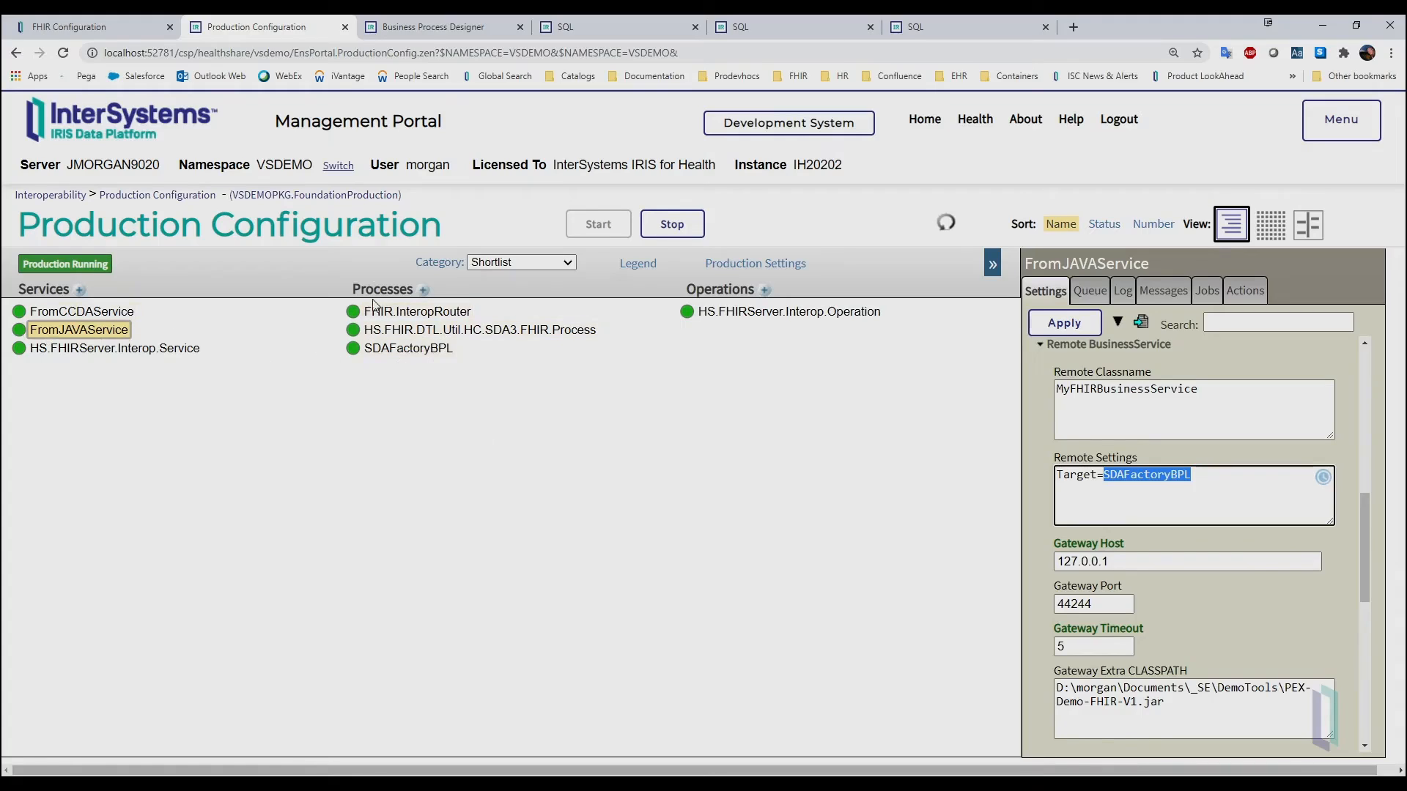
left_click(1207, 480)
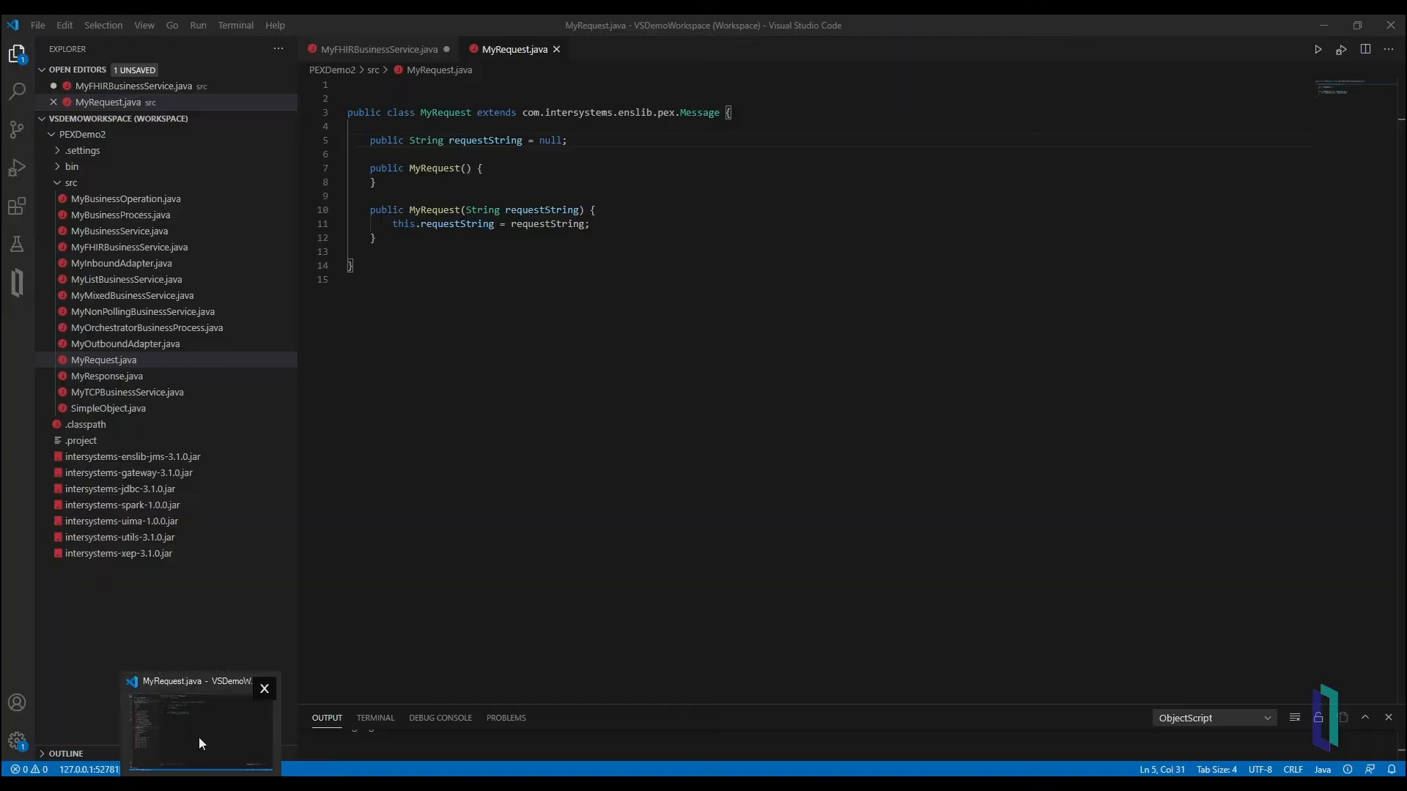
left_click(374, 49)
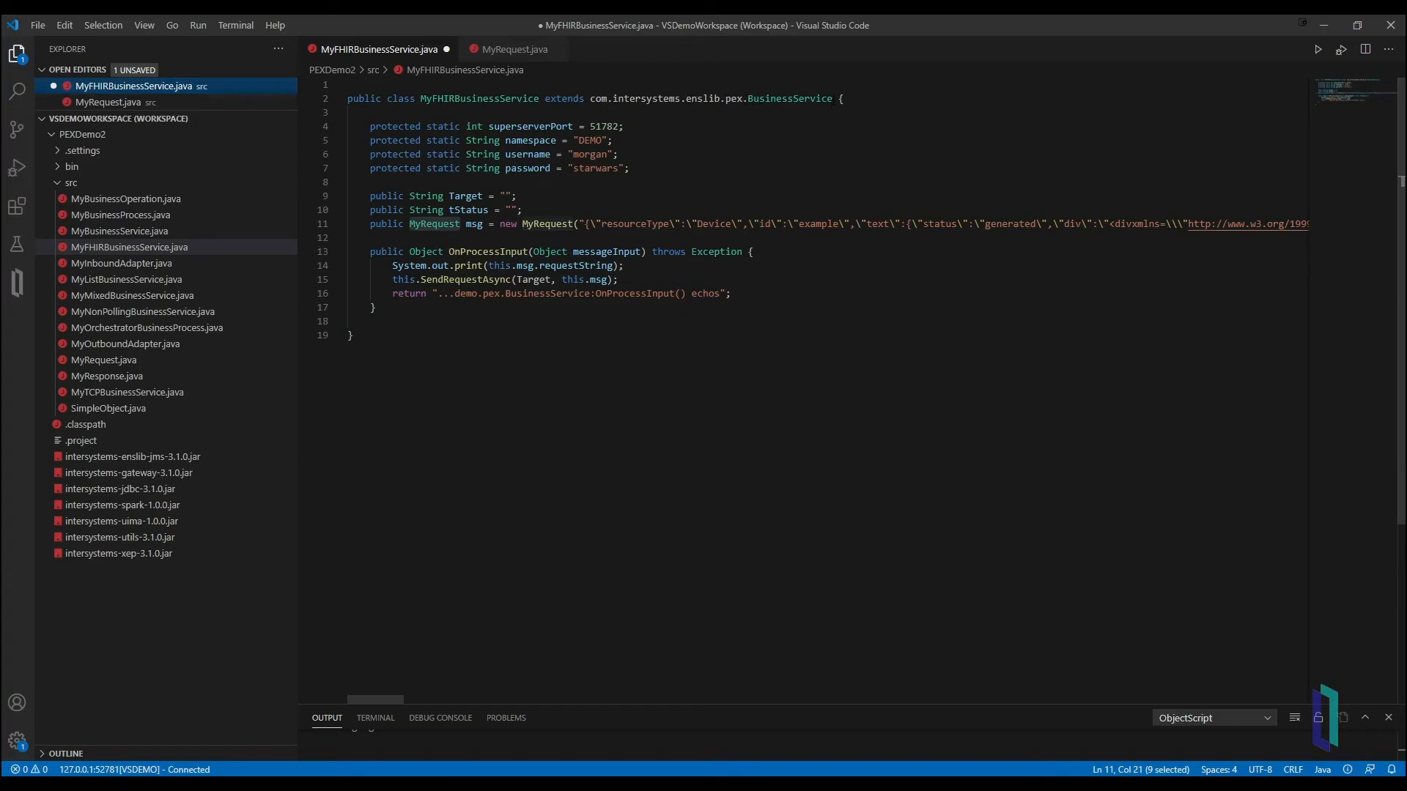
left_click(697, 98)
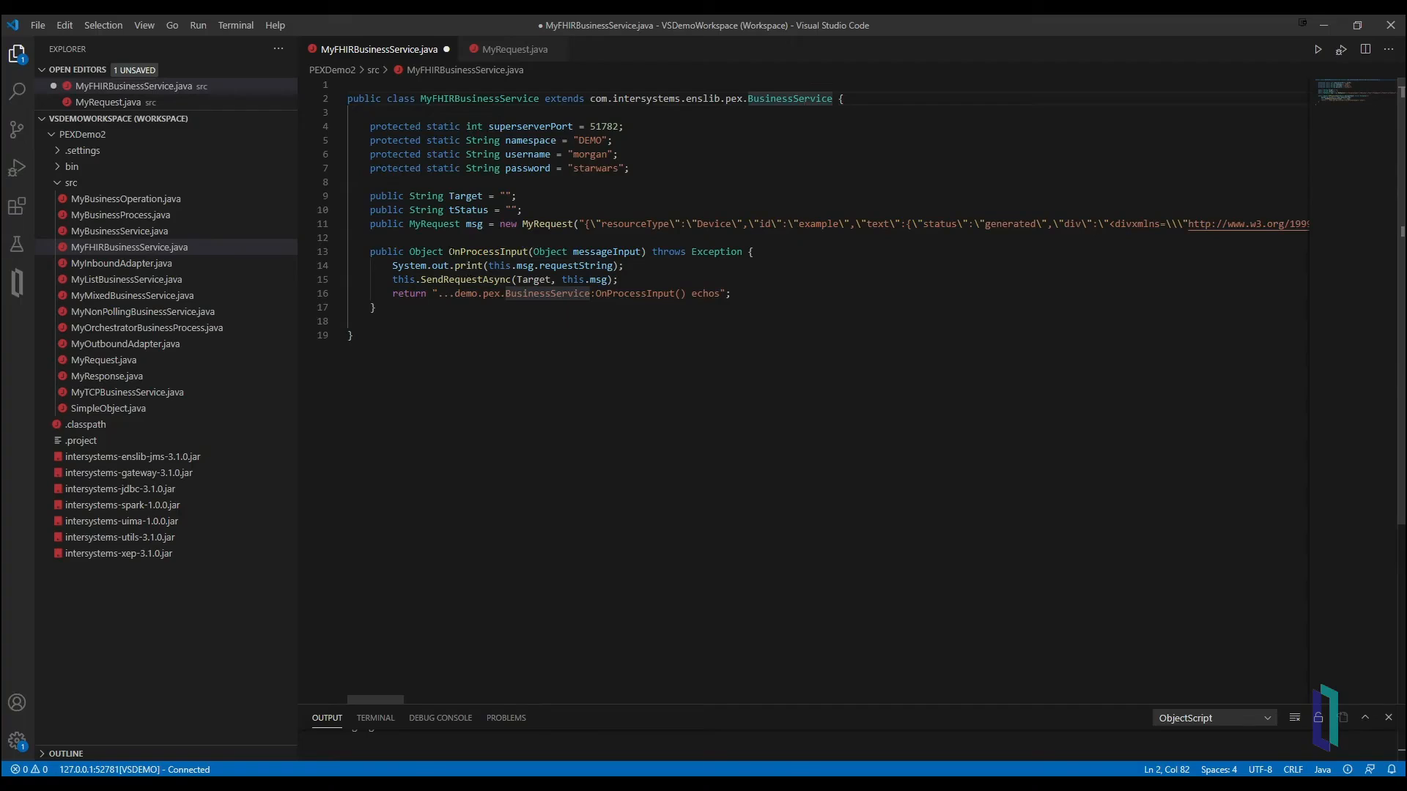
double_click(487, 251)
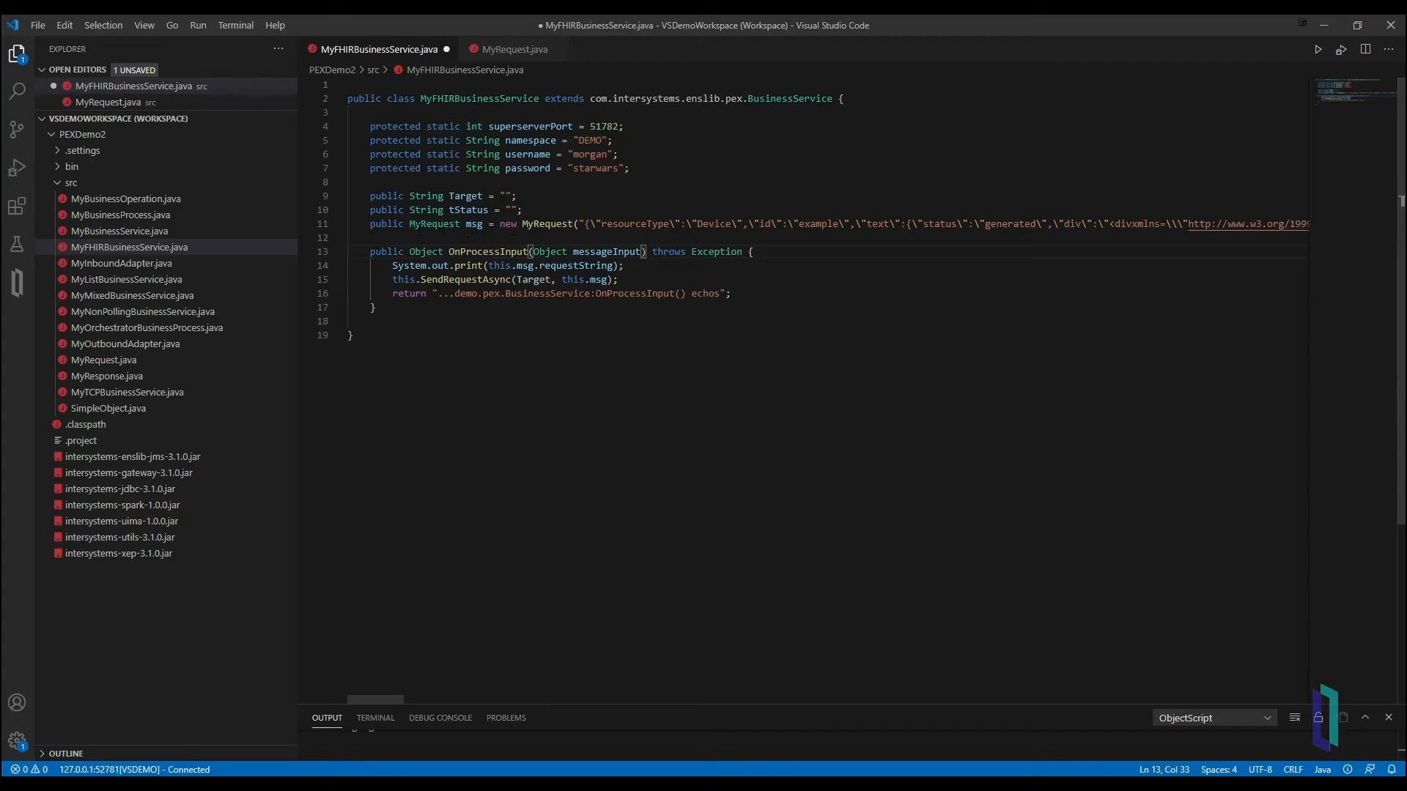
double_click(433, 224)
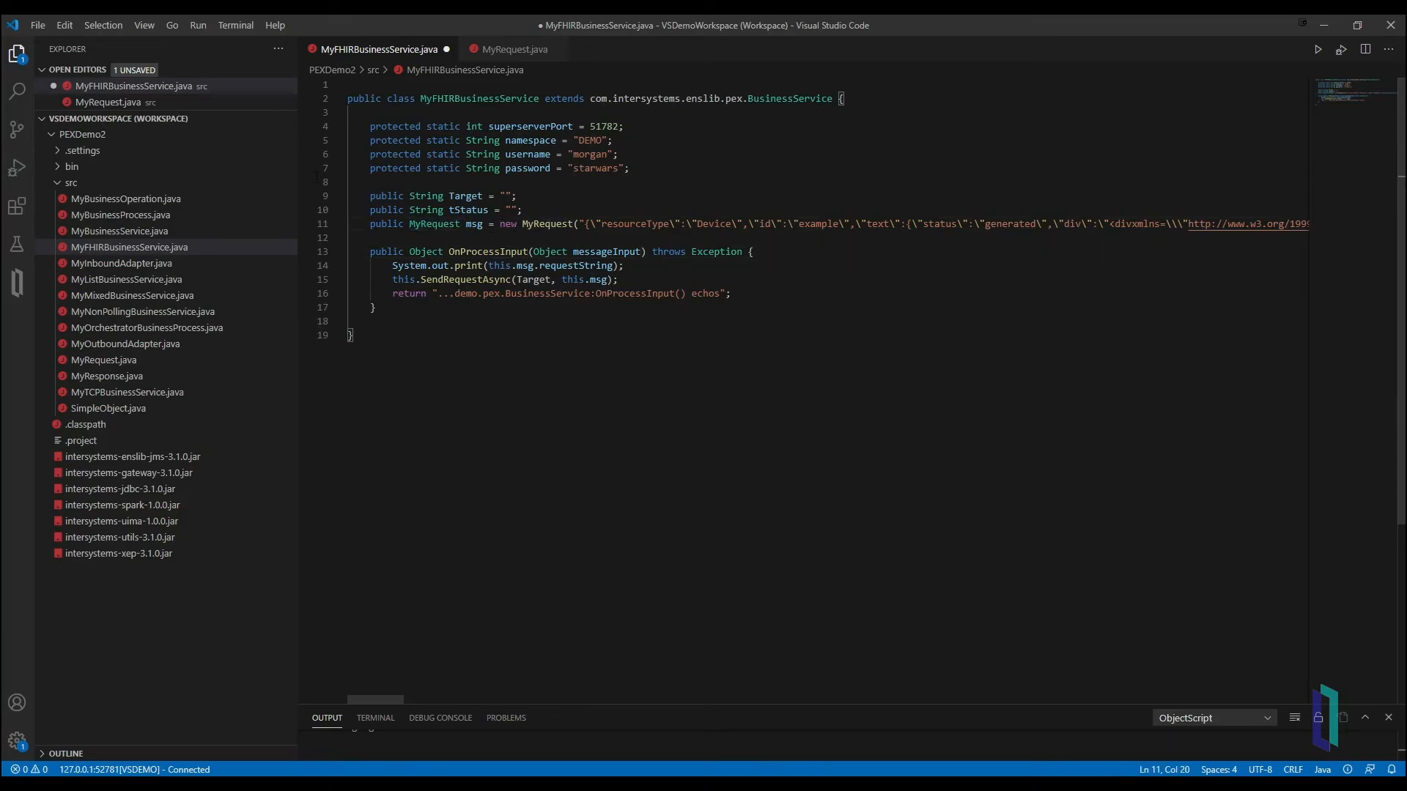
left_click(512, 48)
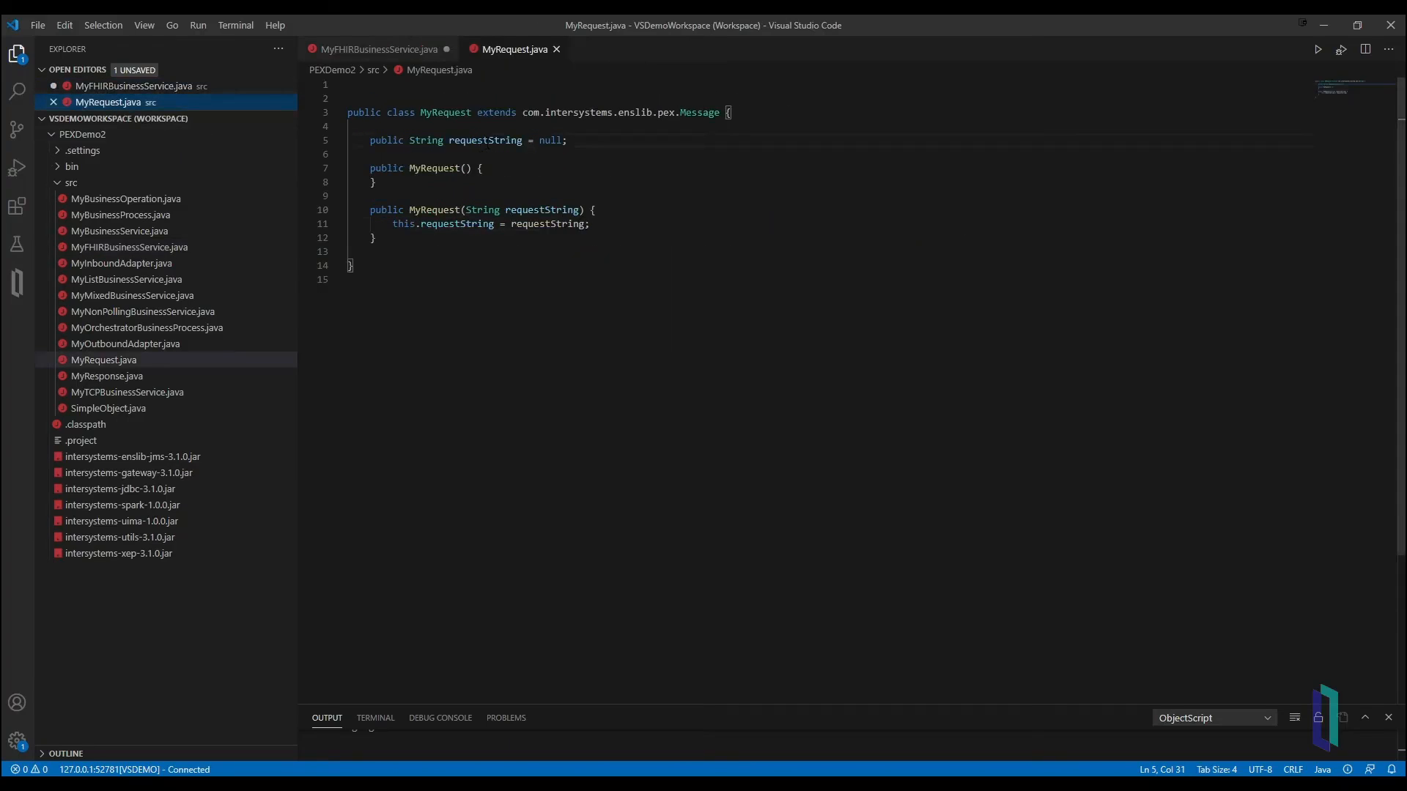
double_click(484, 140)
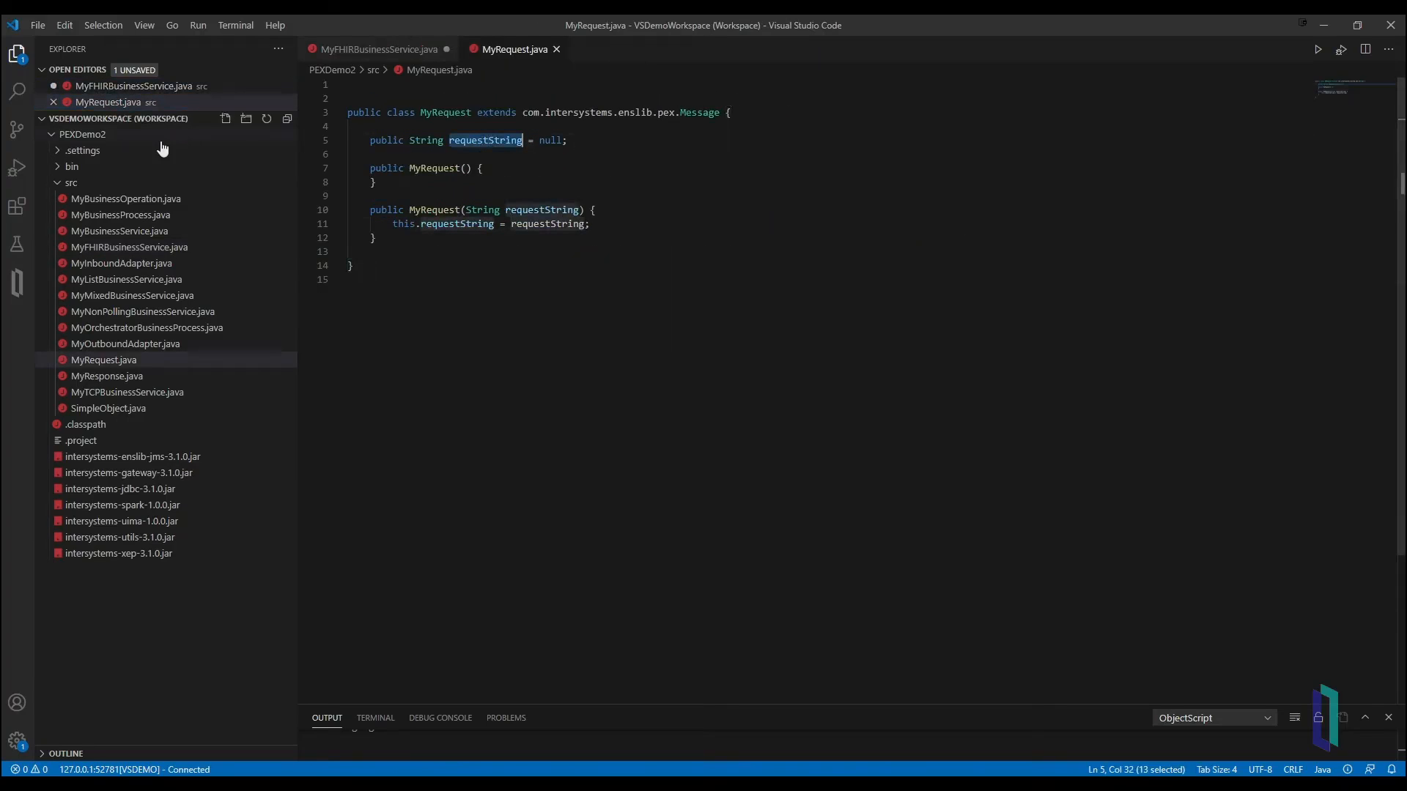
left_click(375, 48)
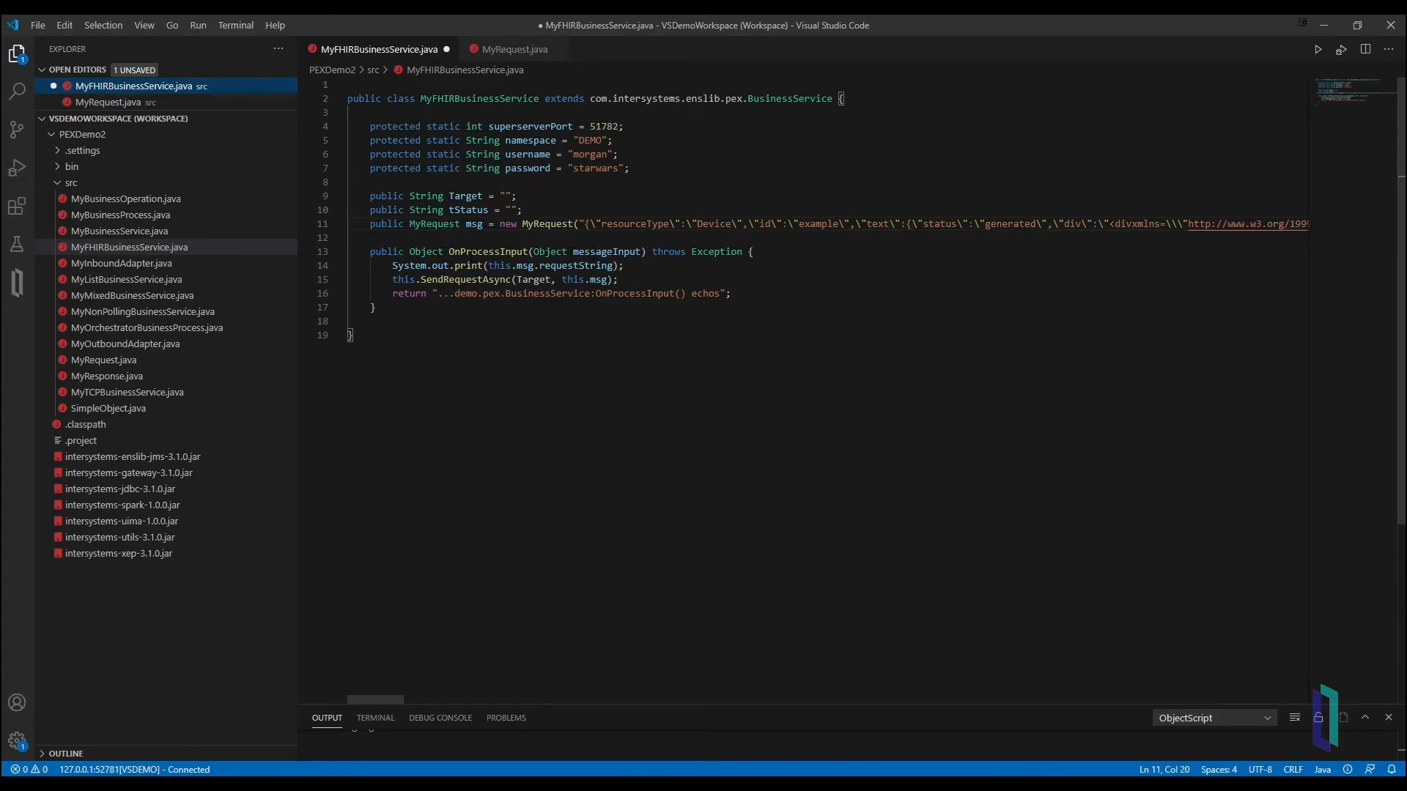
left_click(414, 279)
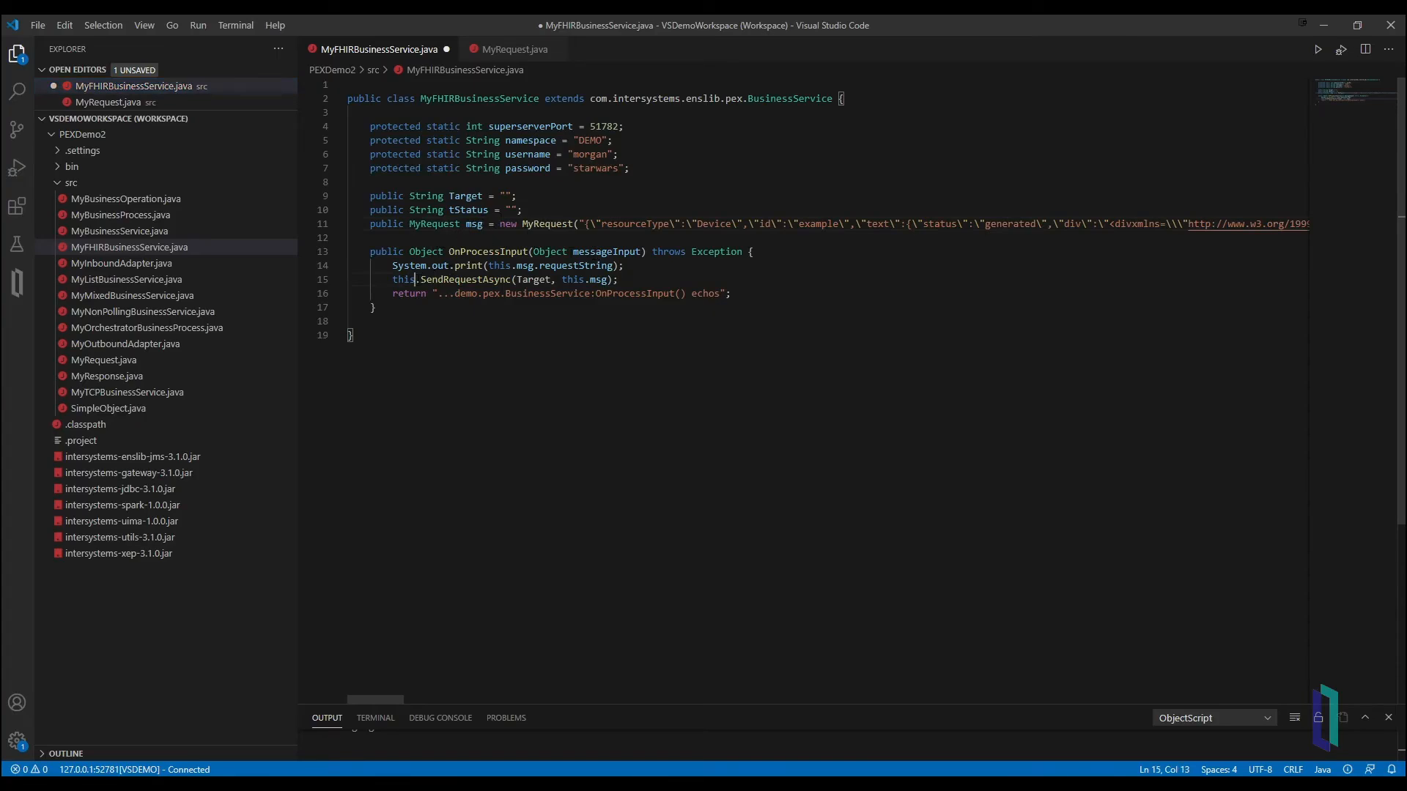
double_click(430, 279)
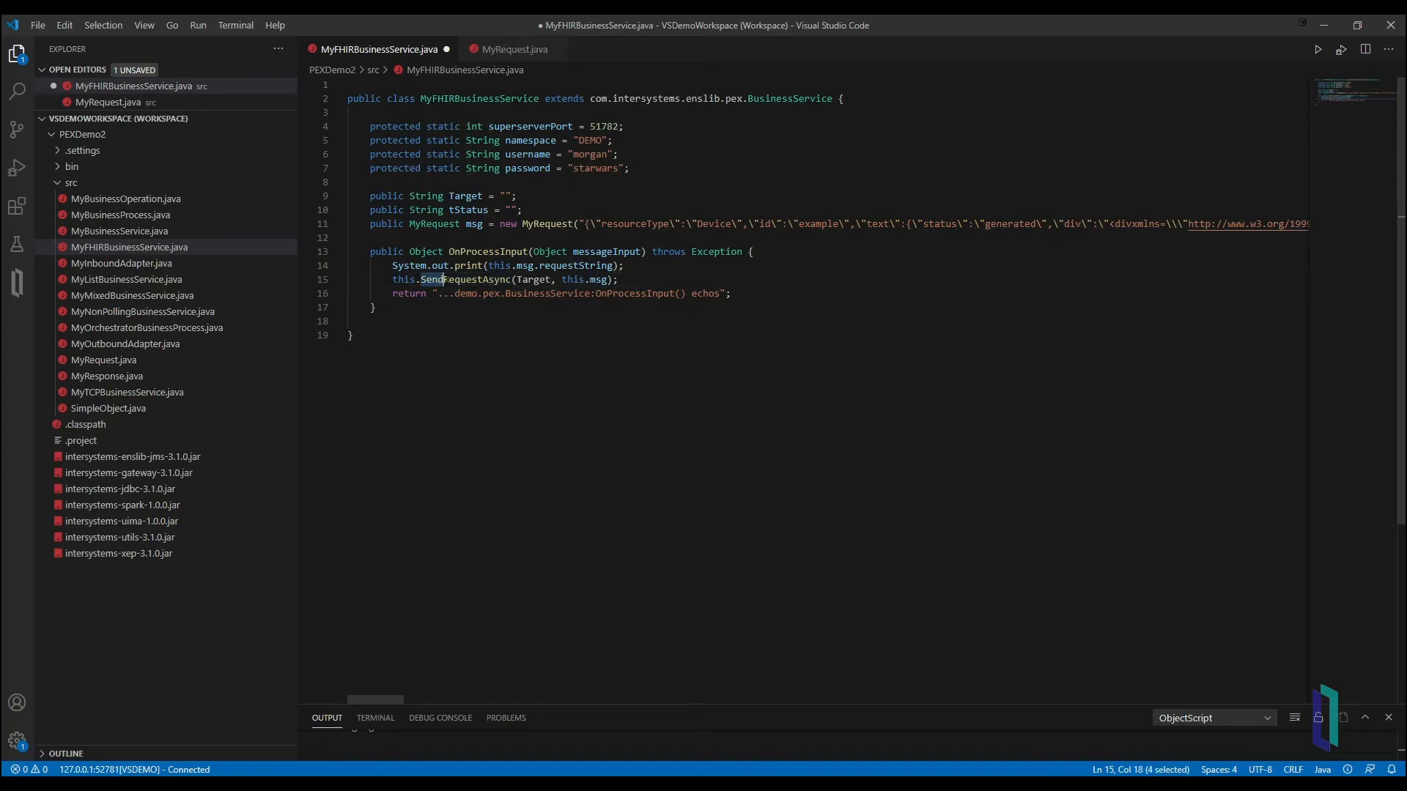
double_click(440, 279)
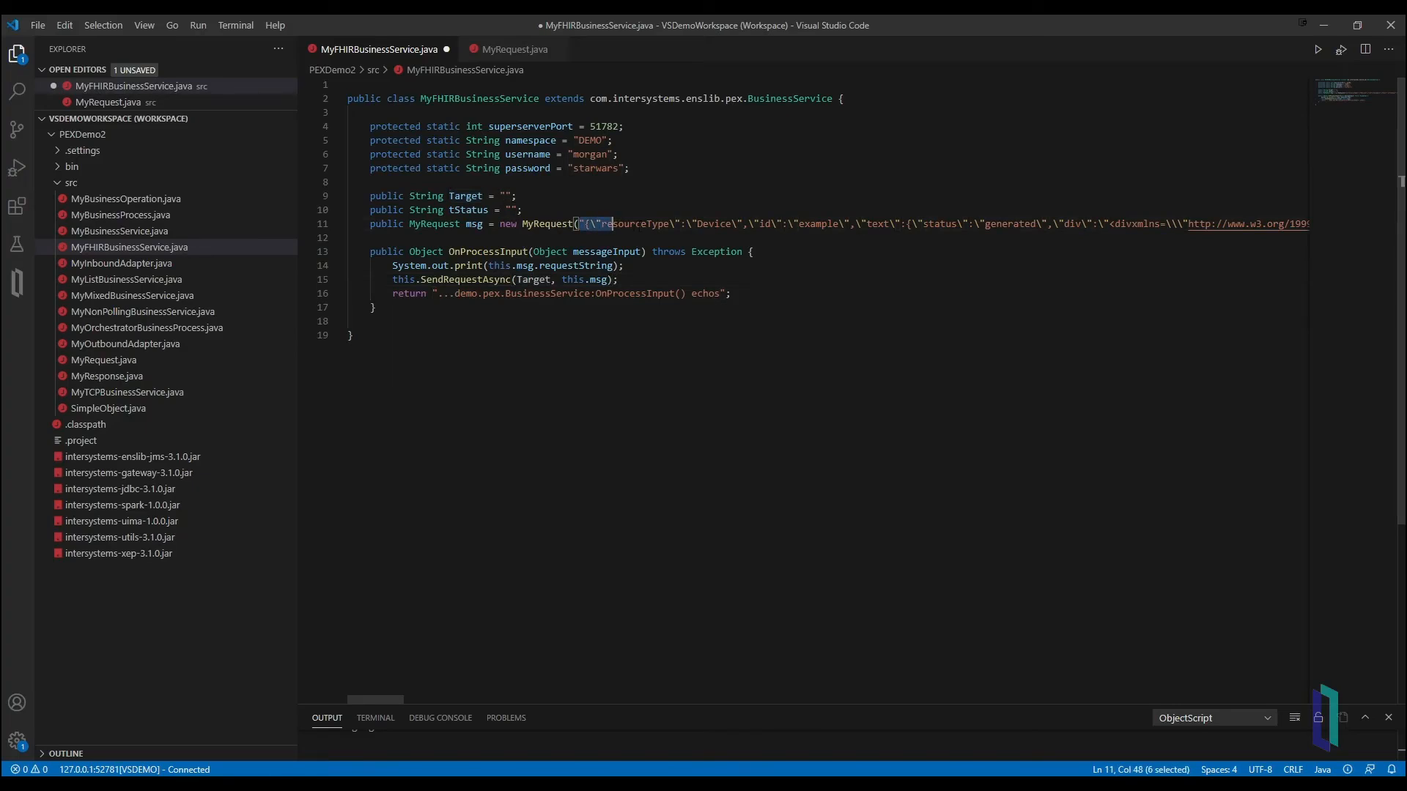
left_click_drag(578, 224, 779, 224)
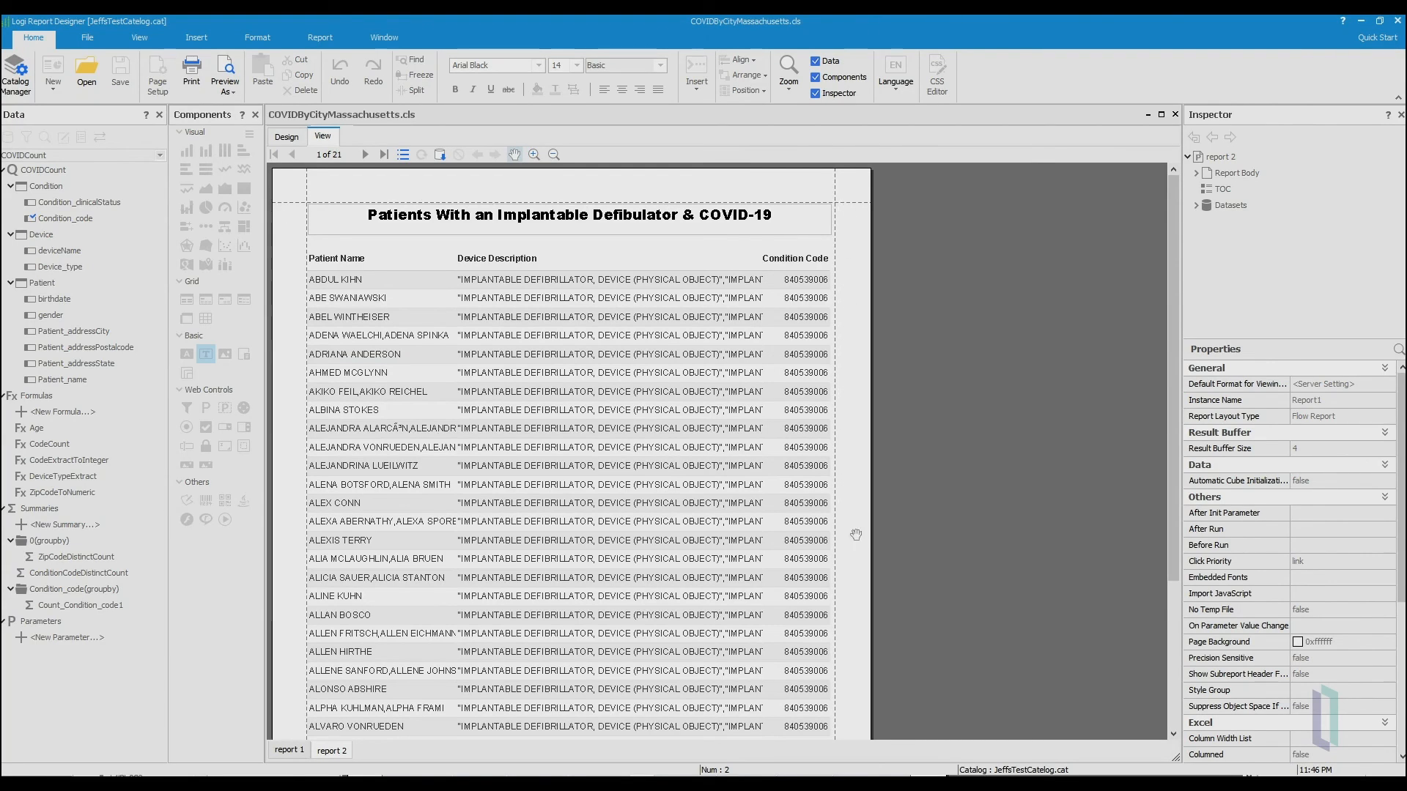
mouse_move(342, 261)
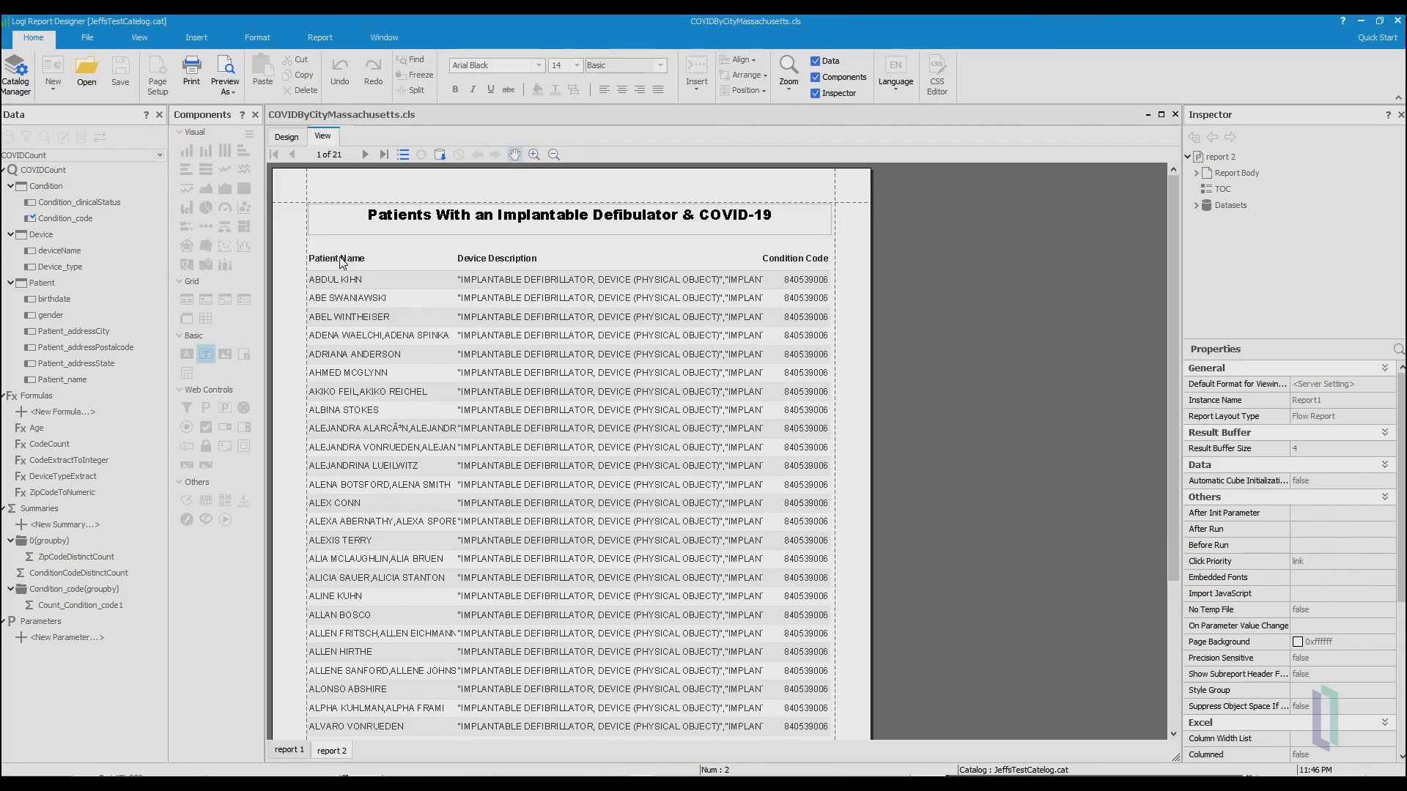
mouse_move(328, 270)
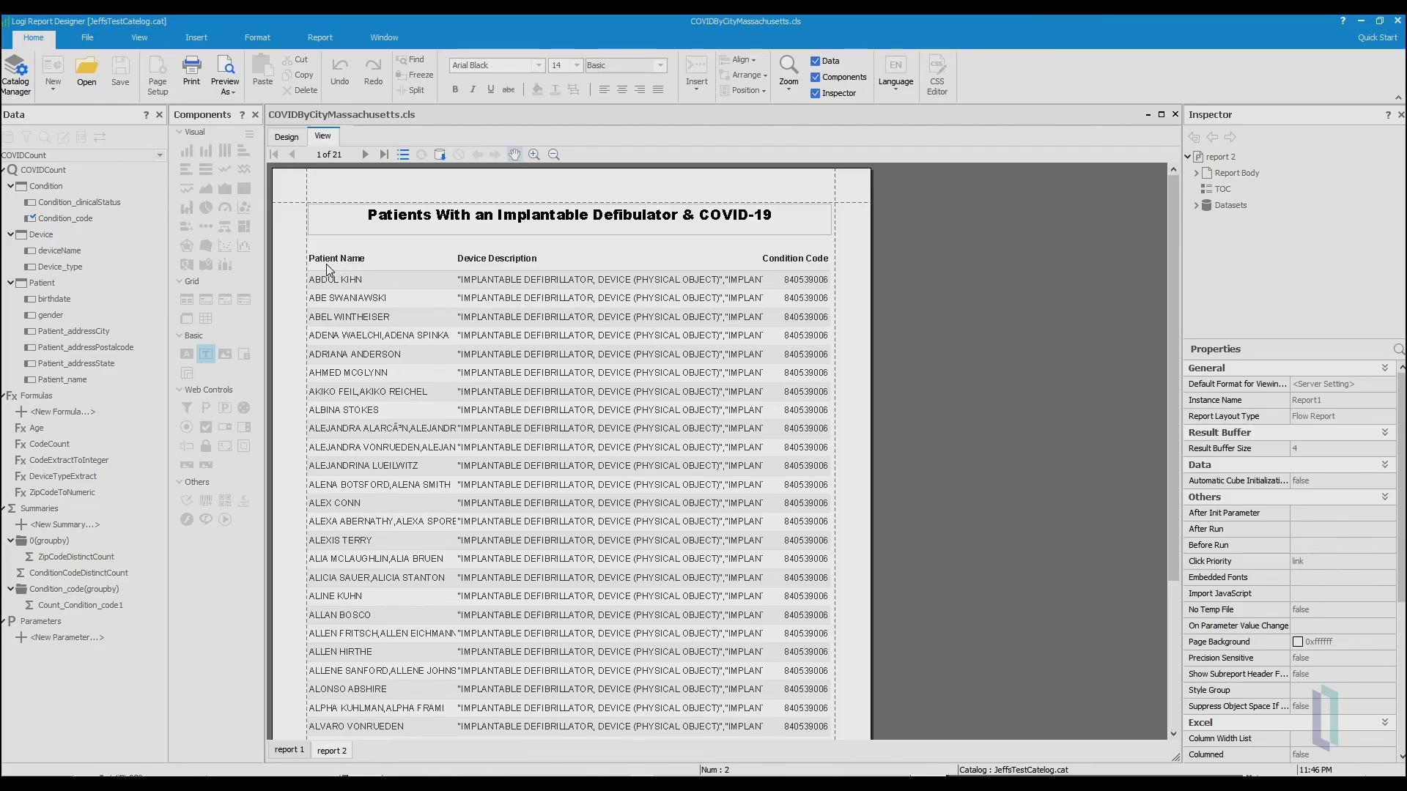
mouse_move(493, 267)
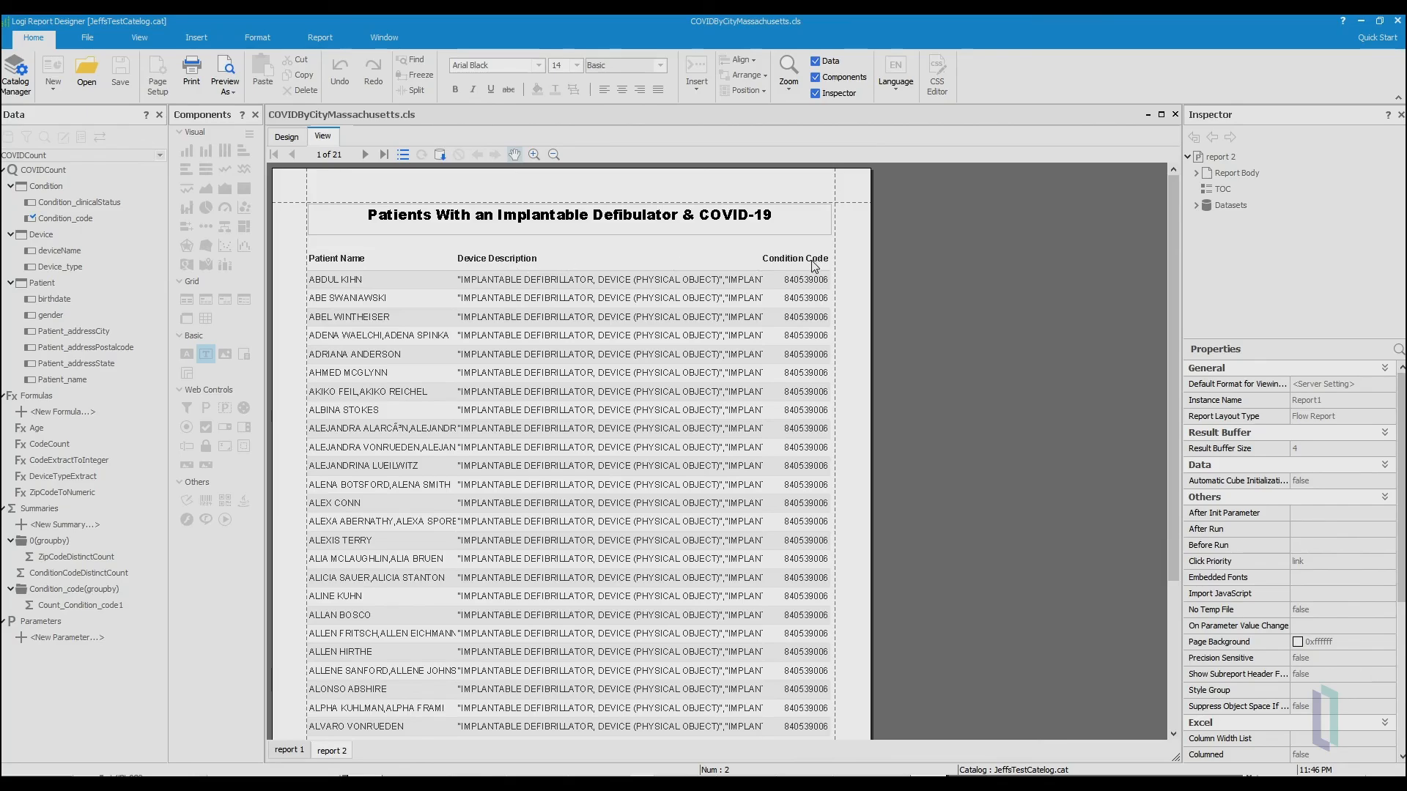
mouse_move(417, 263)
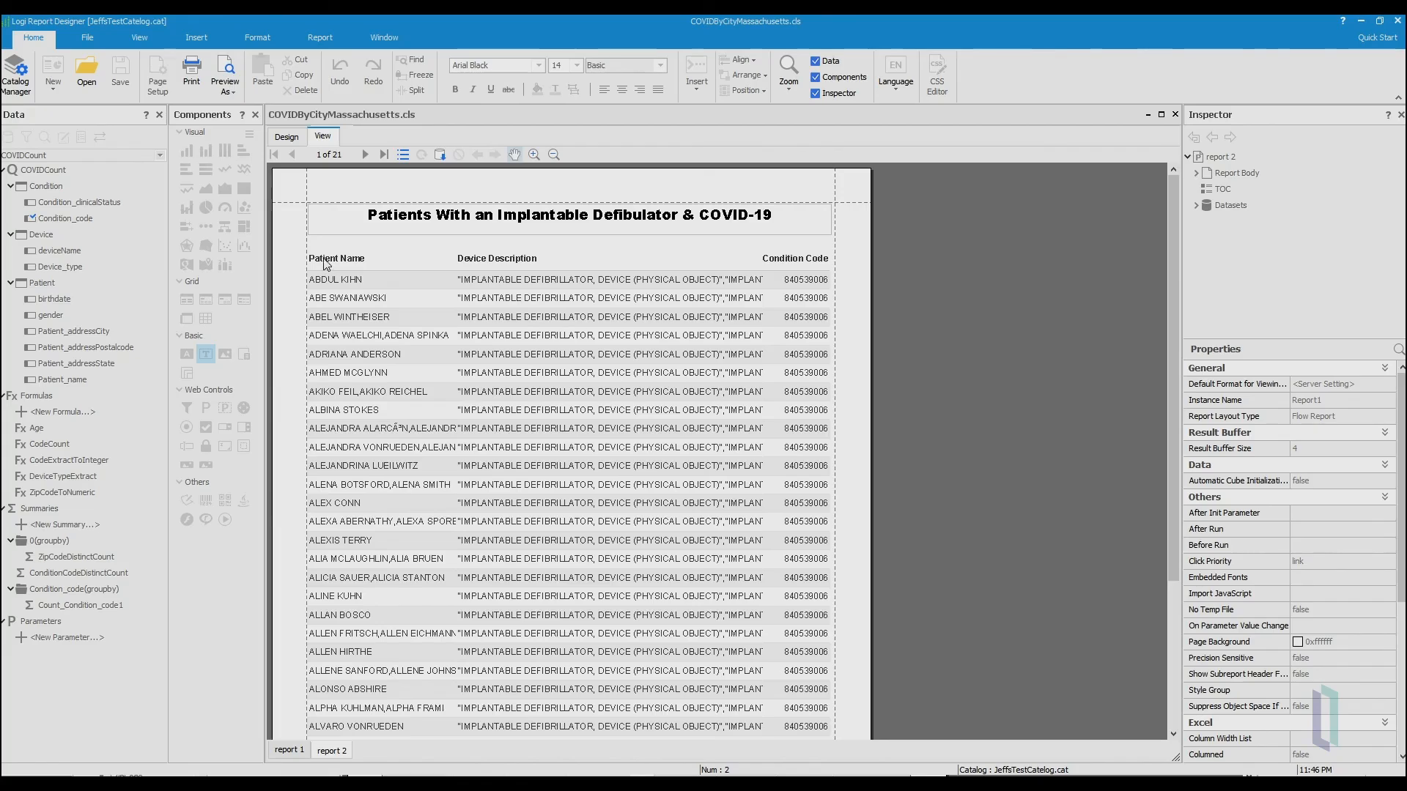
mouse_move(548, 432)
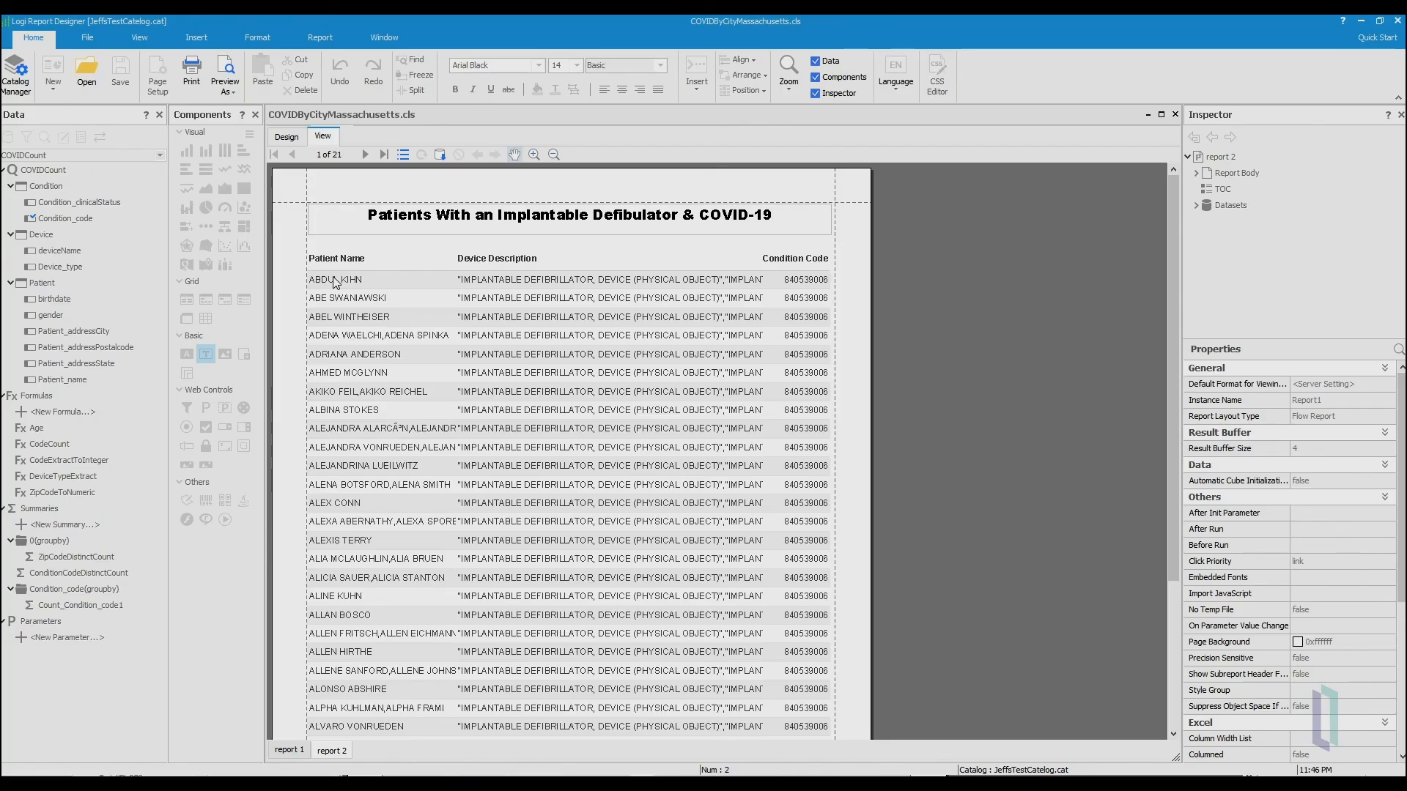
mouse_move(776, 236)
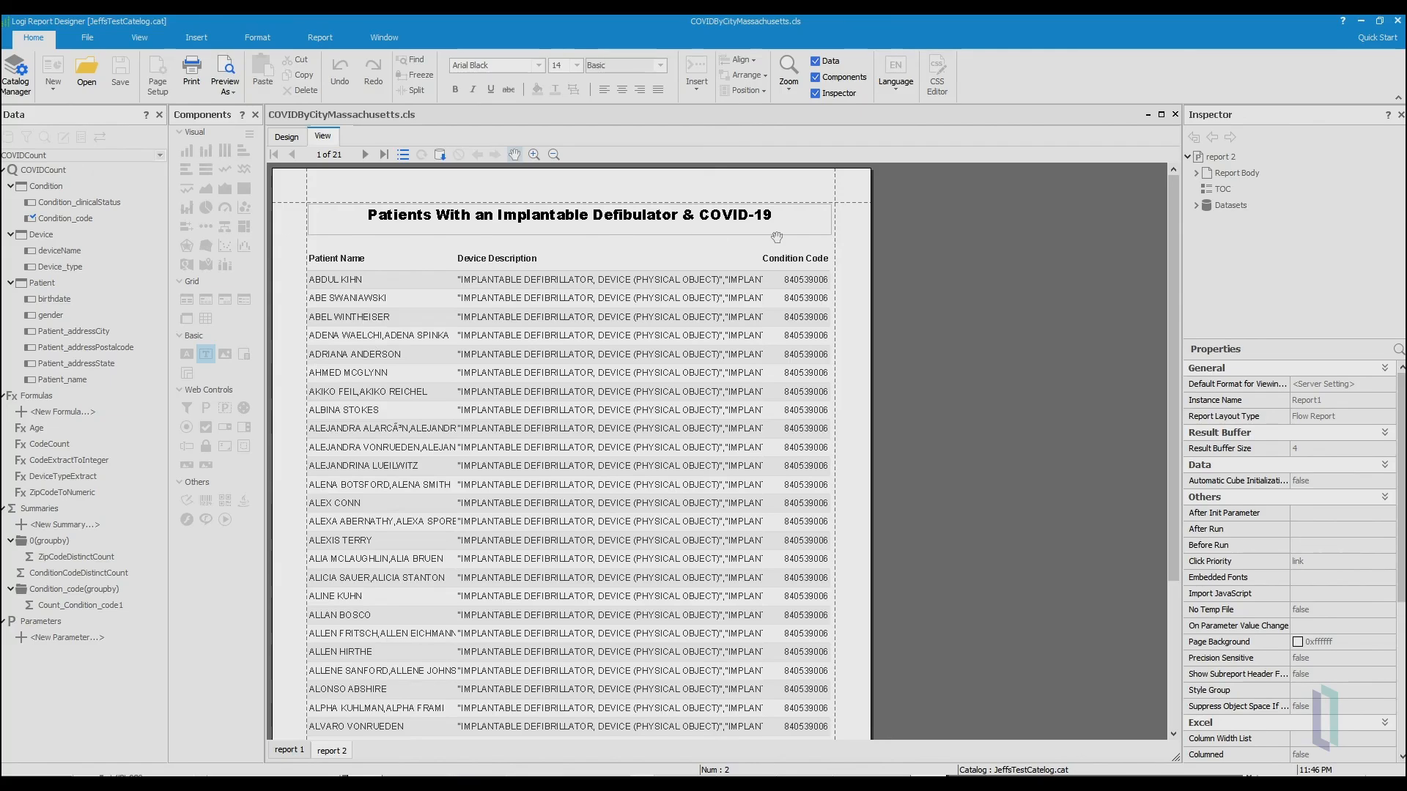
mouse_move(854, 292)
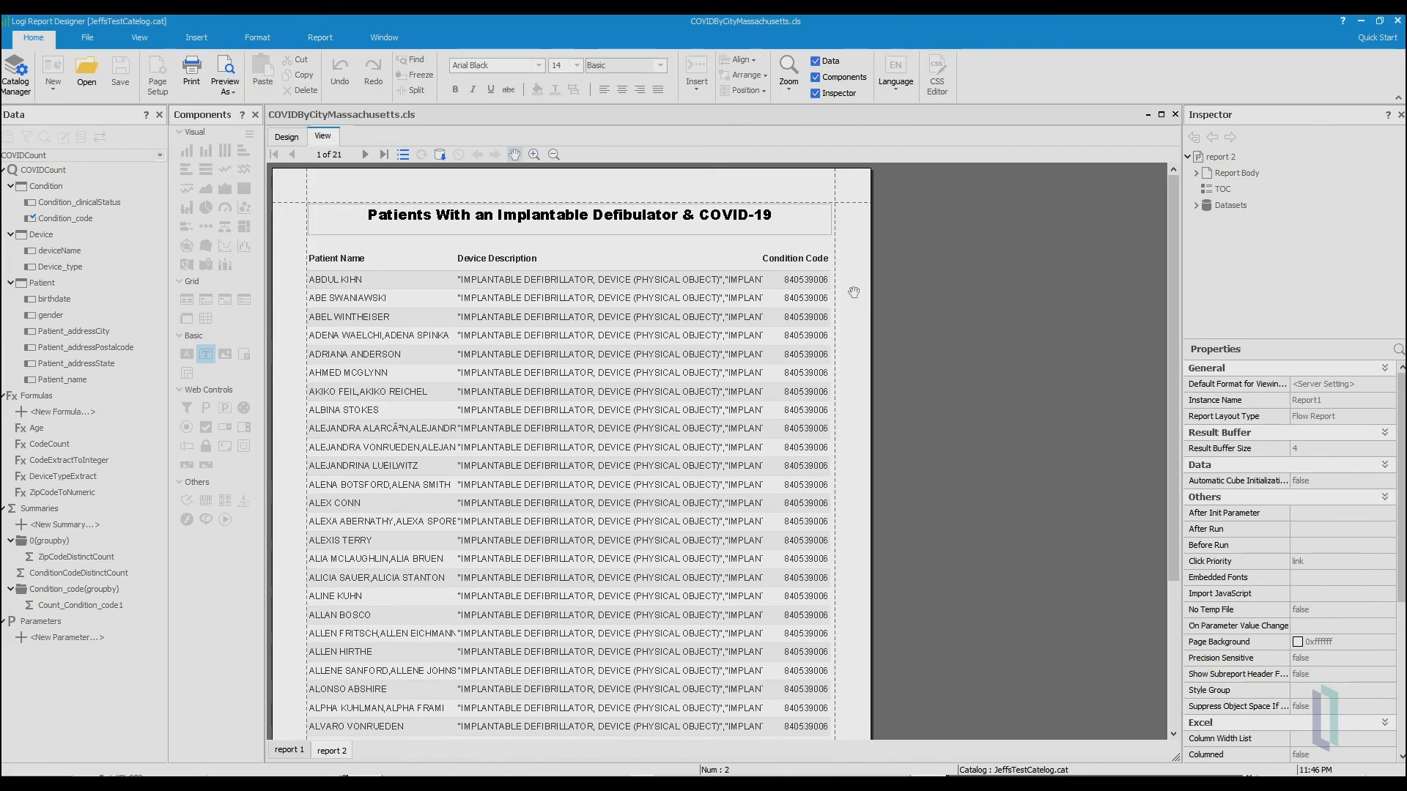